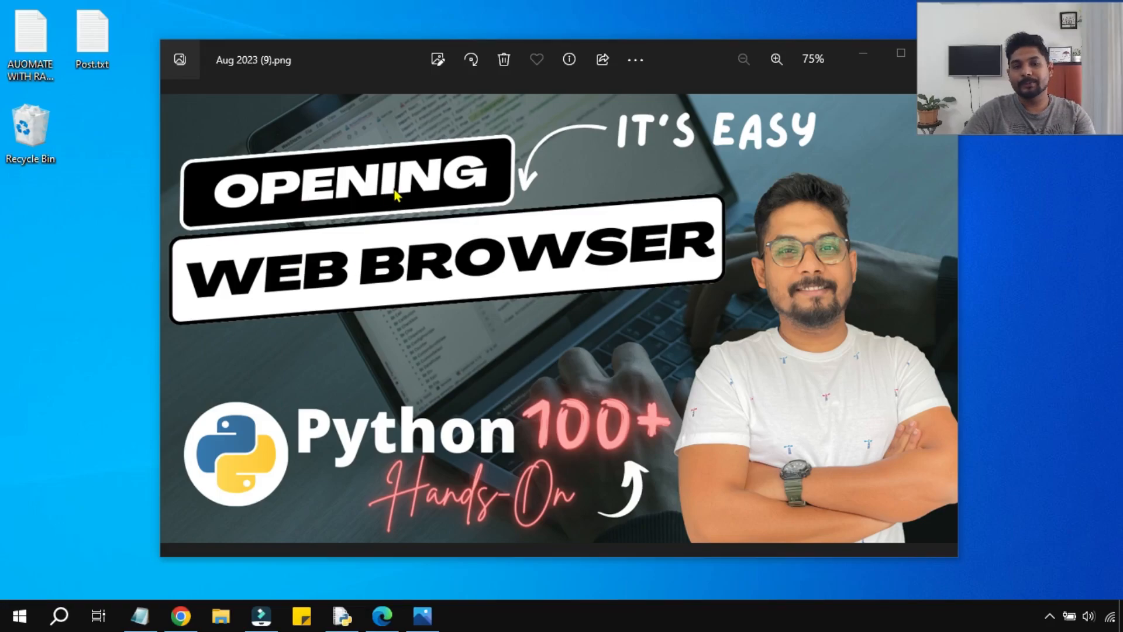
mouse_move(513, 252)
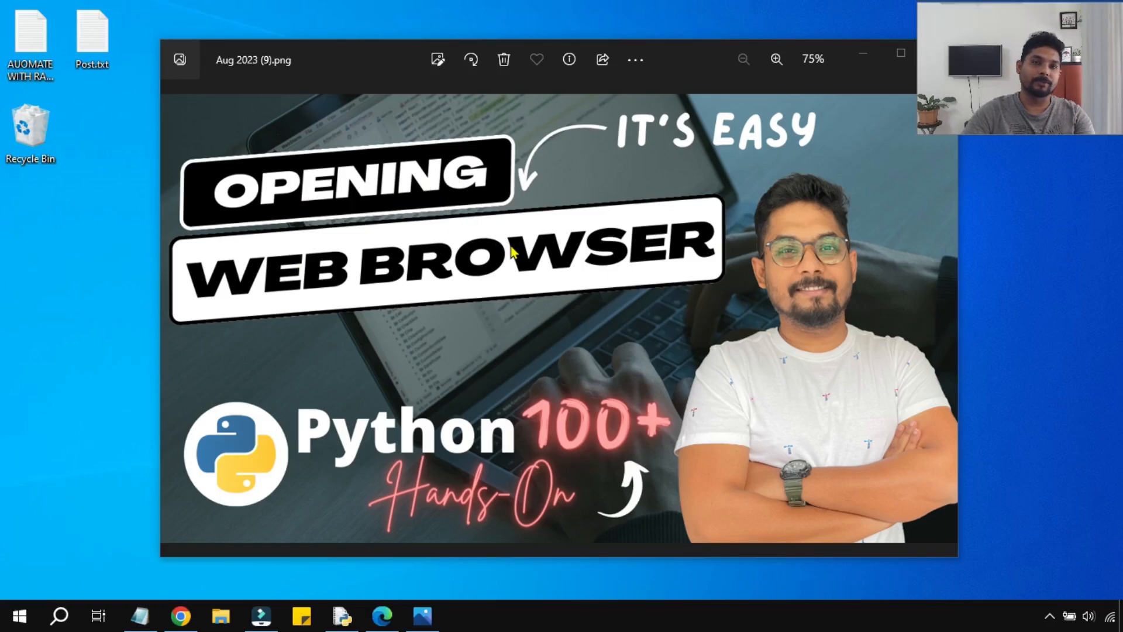
mouse_move(312, 175)
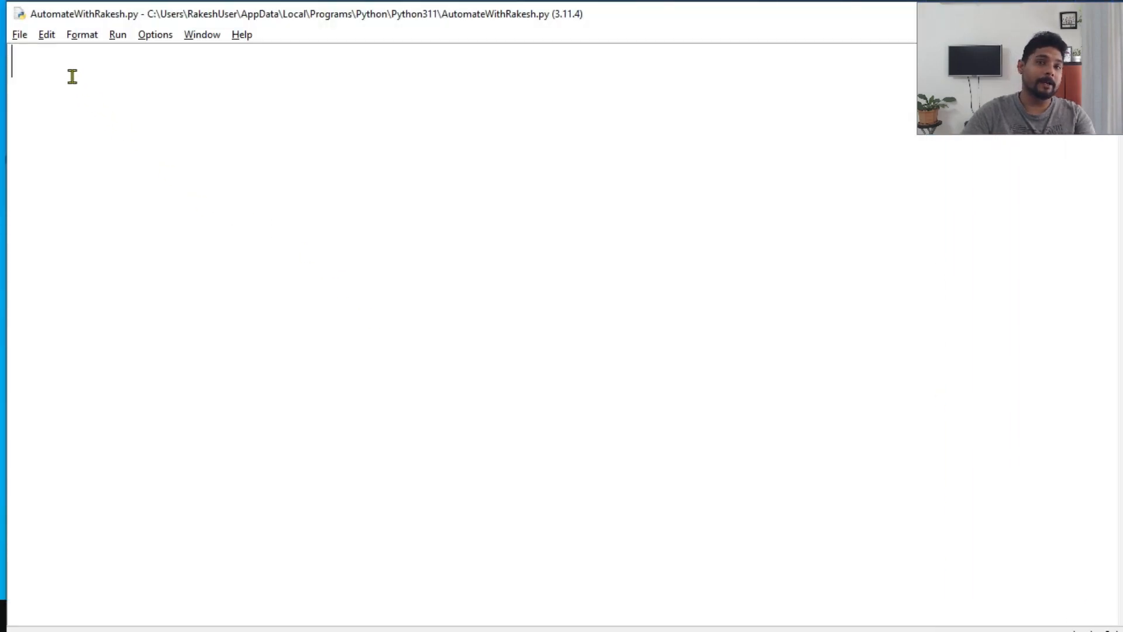
Step: Write the 'import webbrowser' line at the top of the script
text(impor)
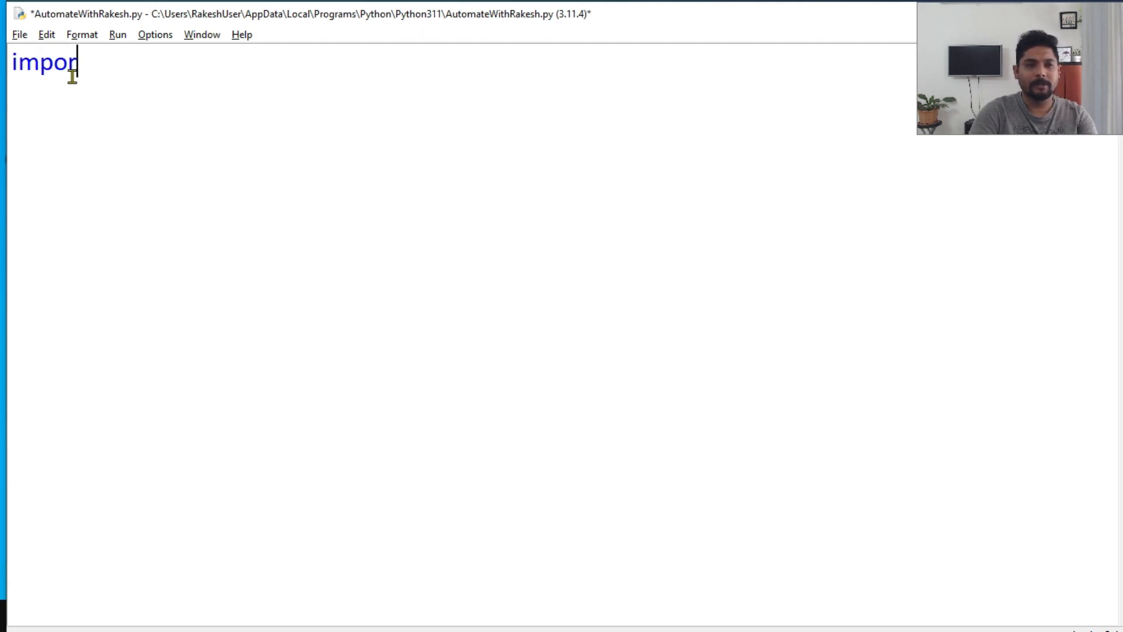
text(tw)
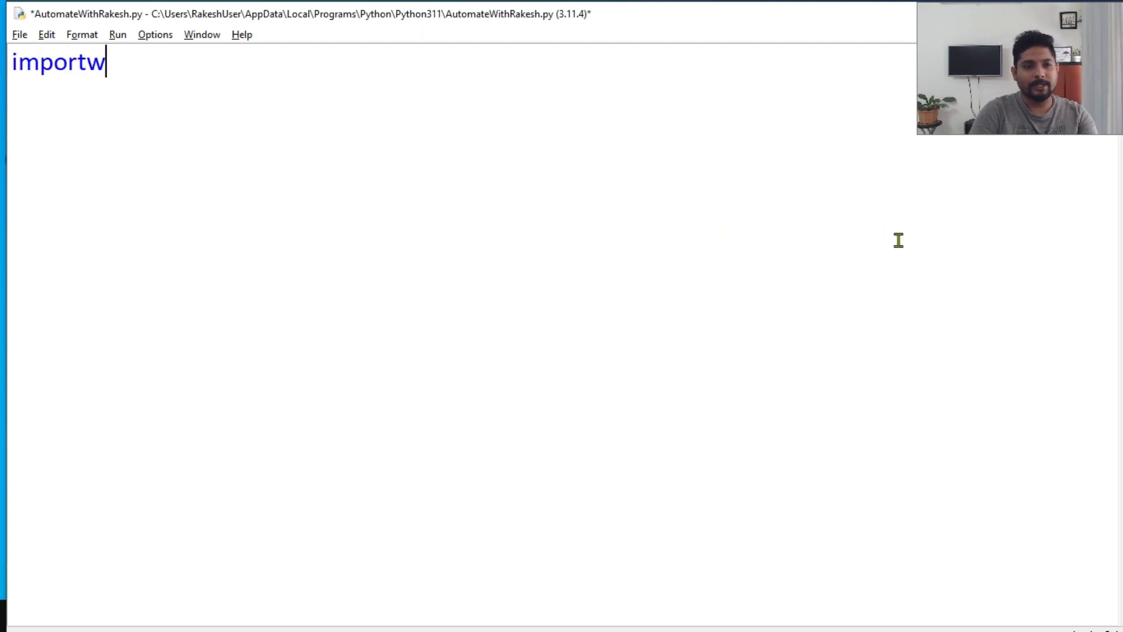
text(ebbro)
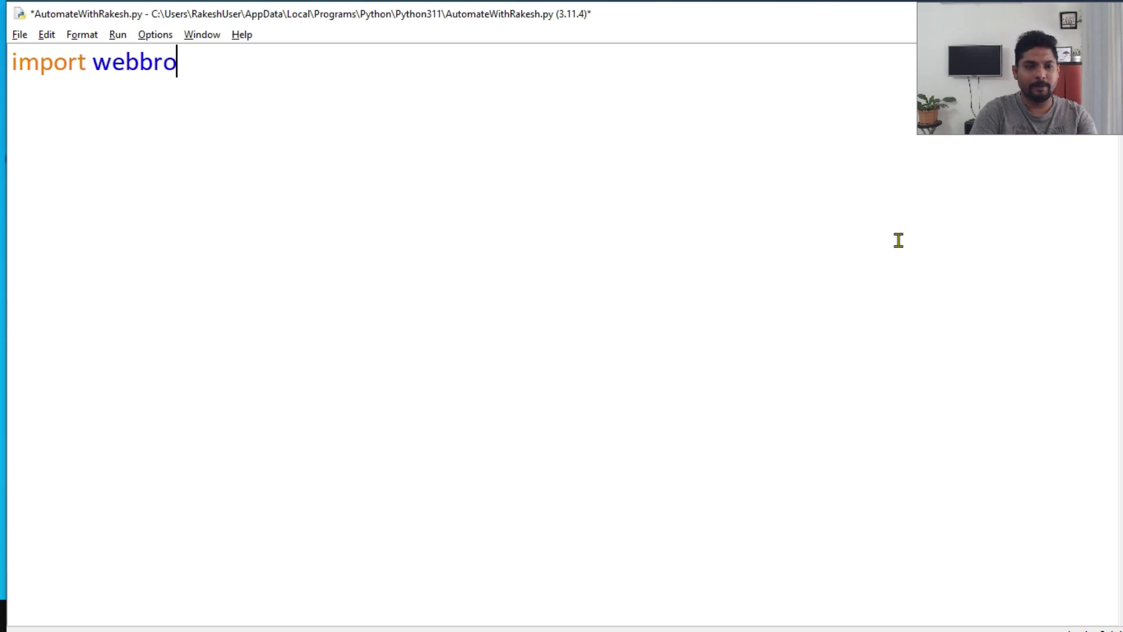
text(wser)
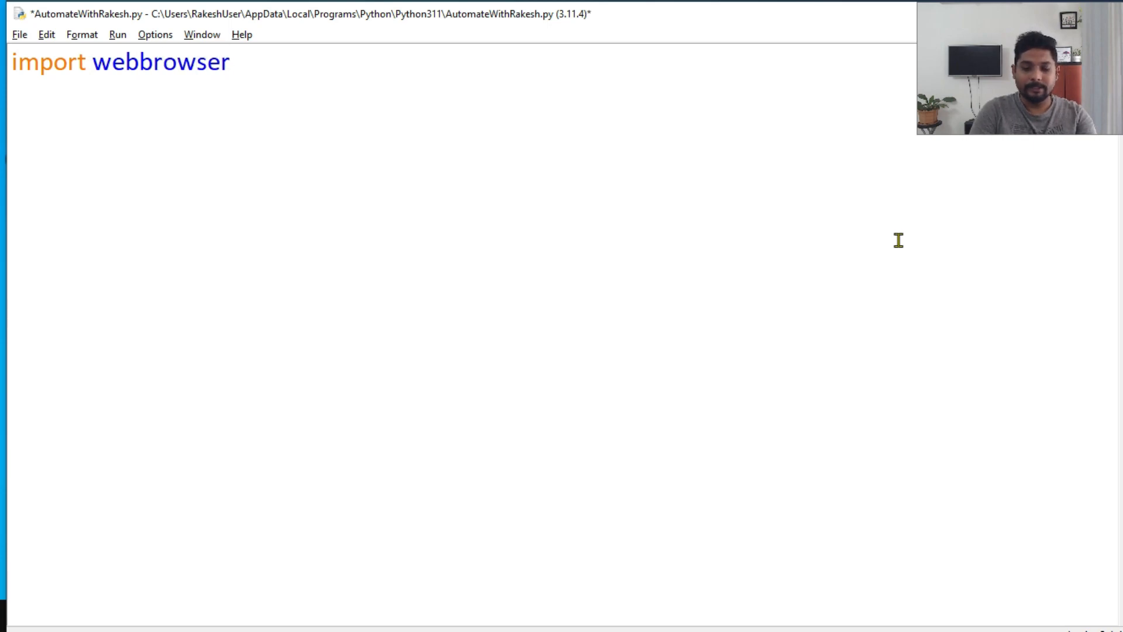
text(web)
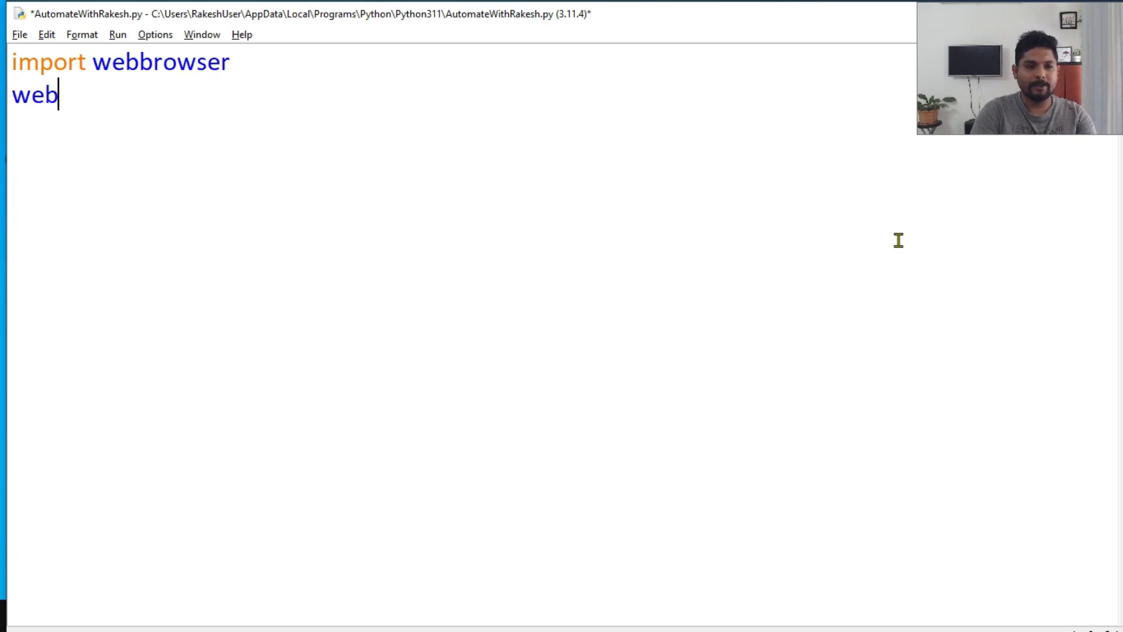
text(browser)
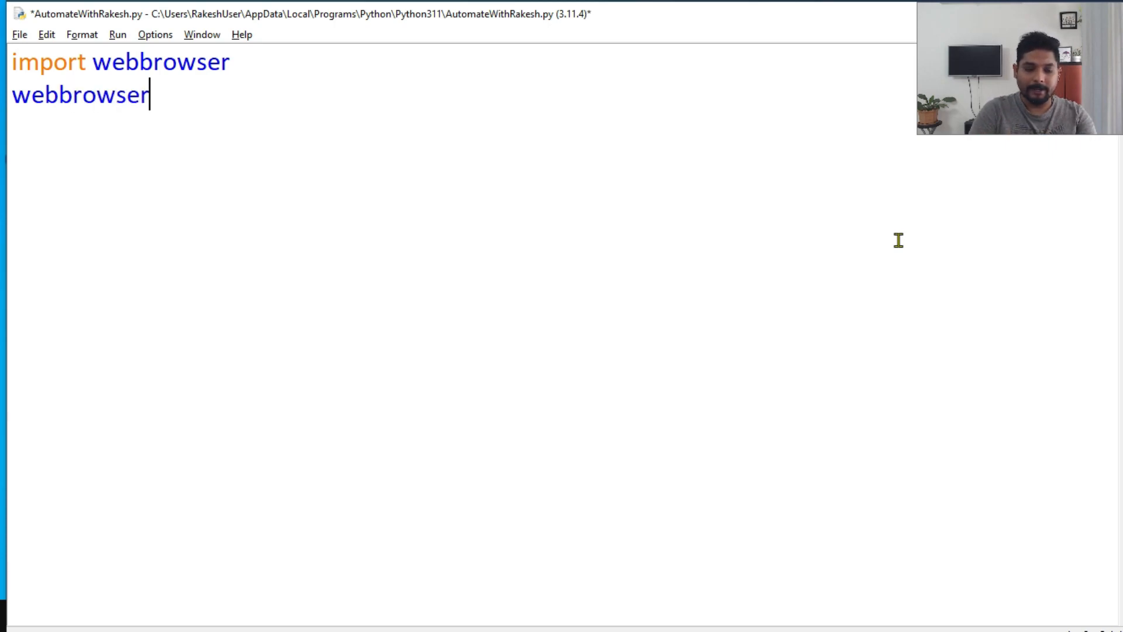
text(.)
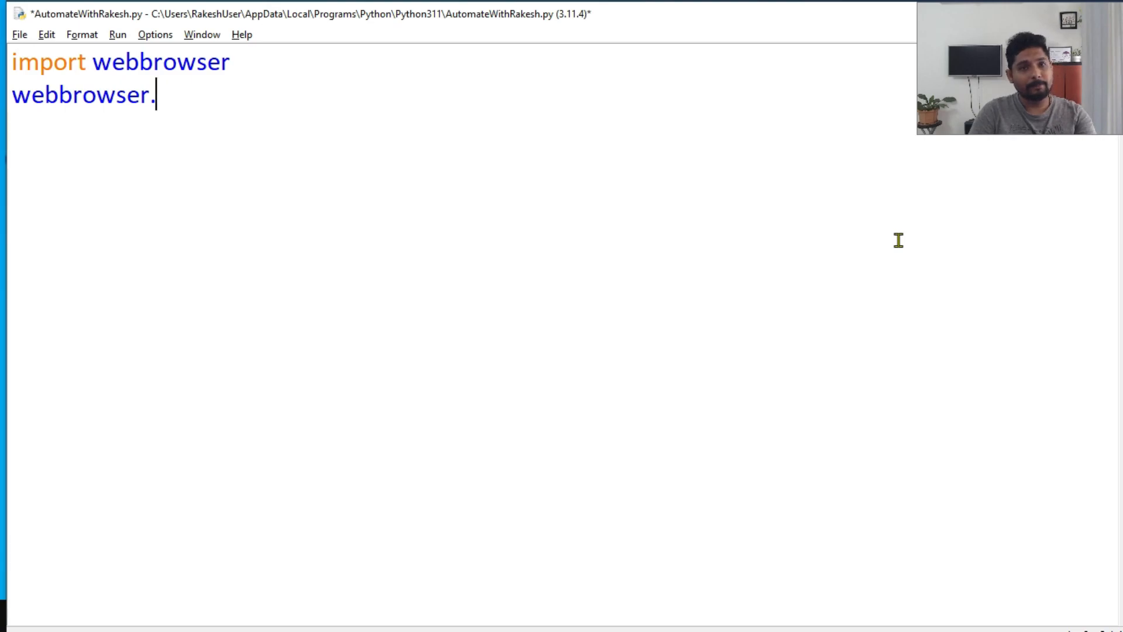
text(.)
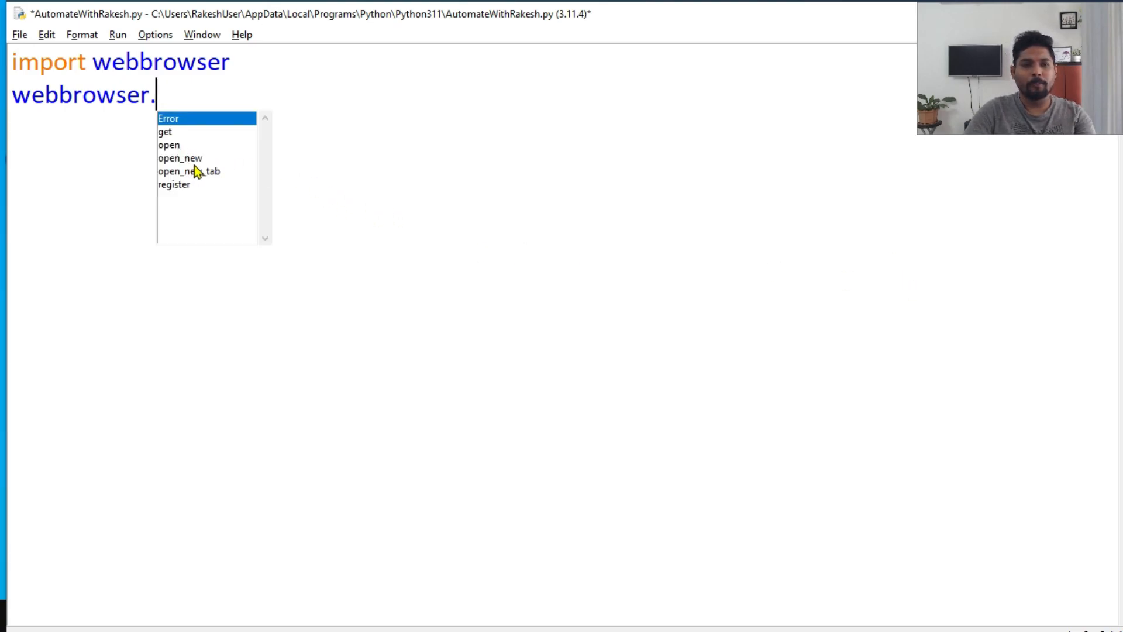
text(open_new()
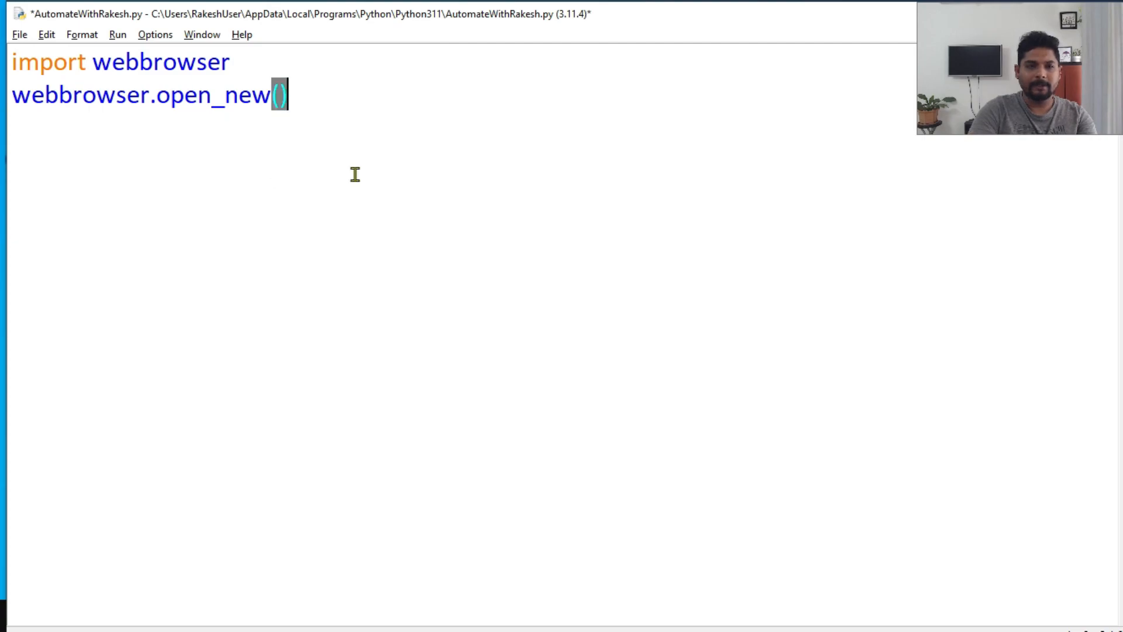
text(")
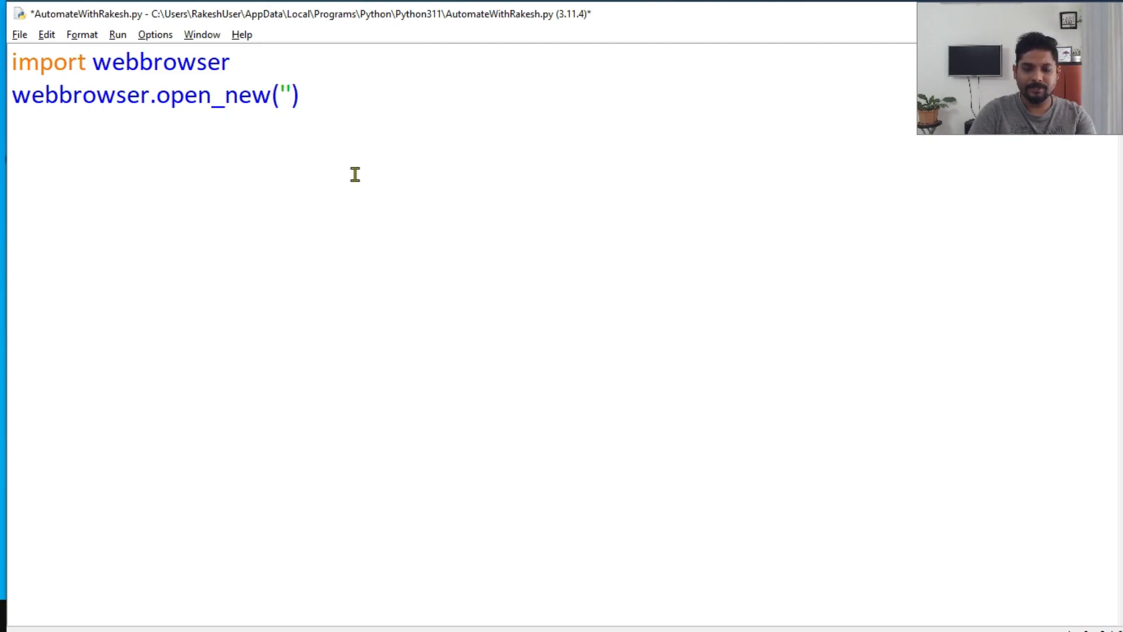
text(ht)
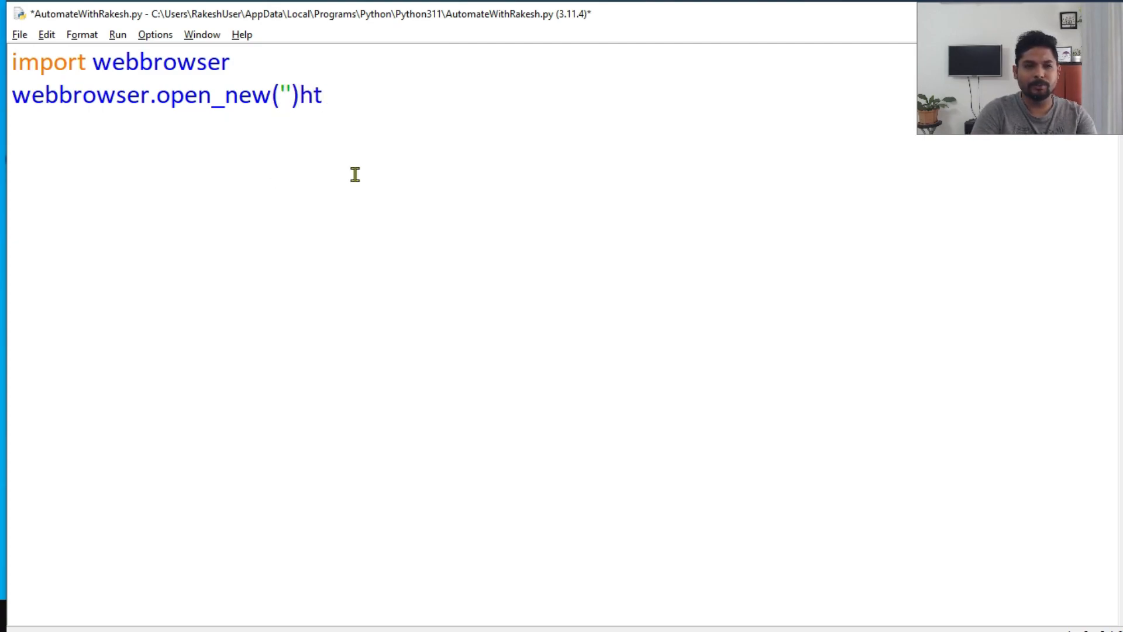
key(Backspace)
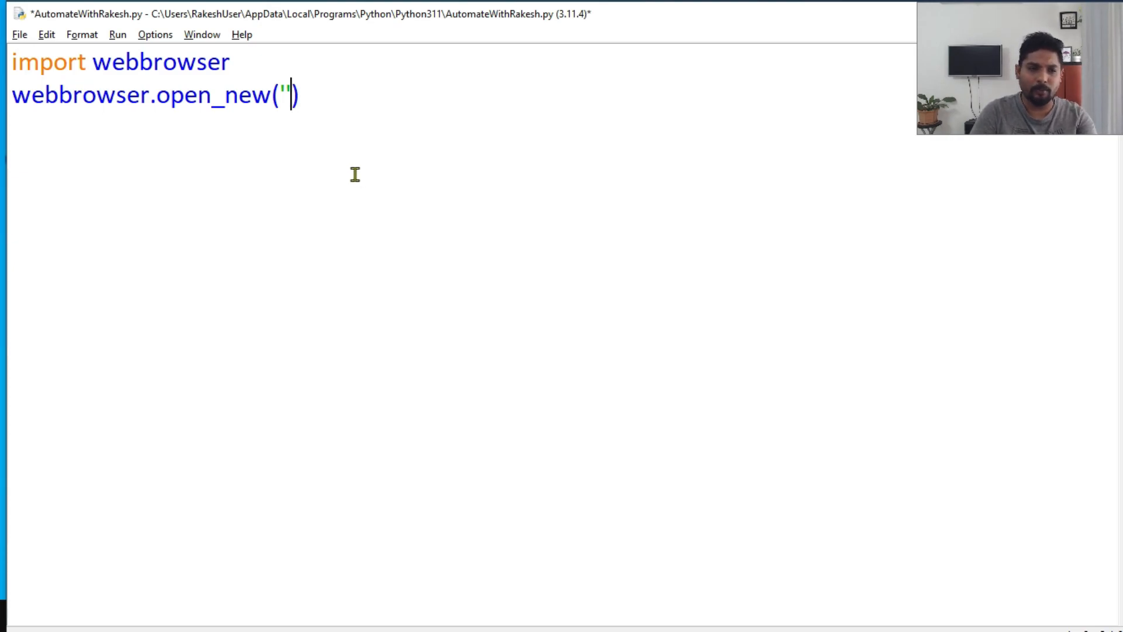
text(htt)
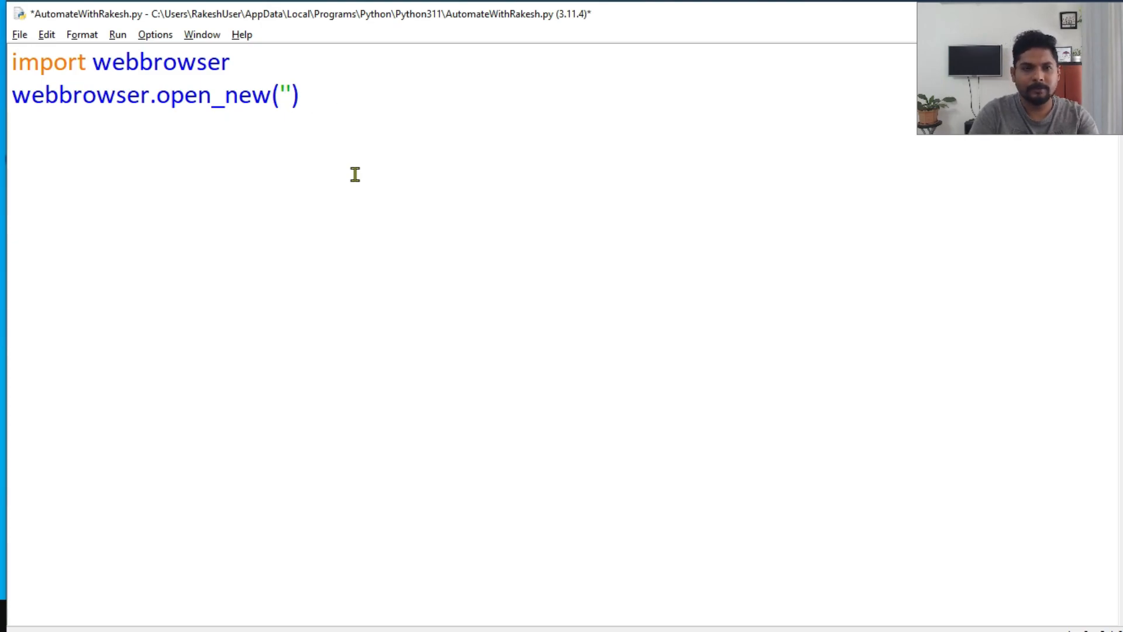
text(https)
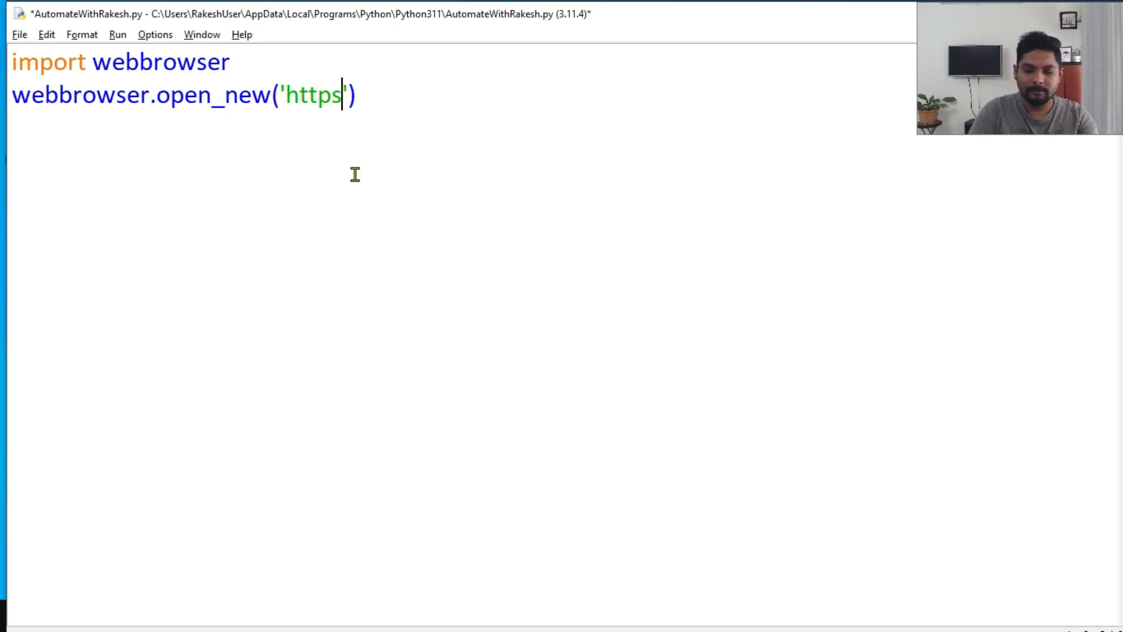
text(://www.)
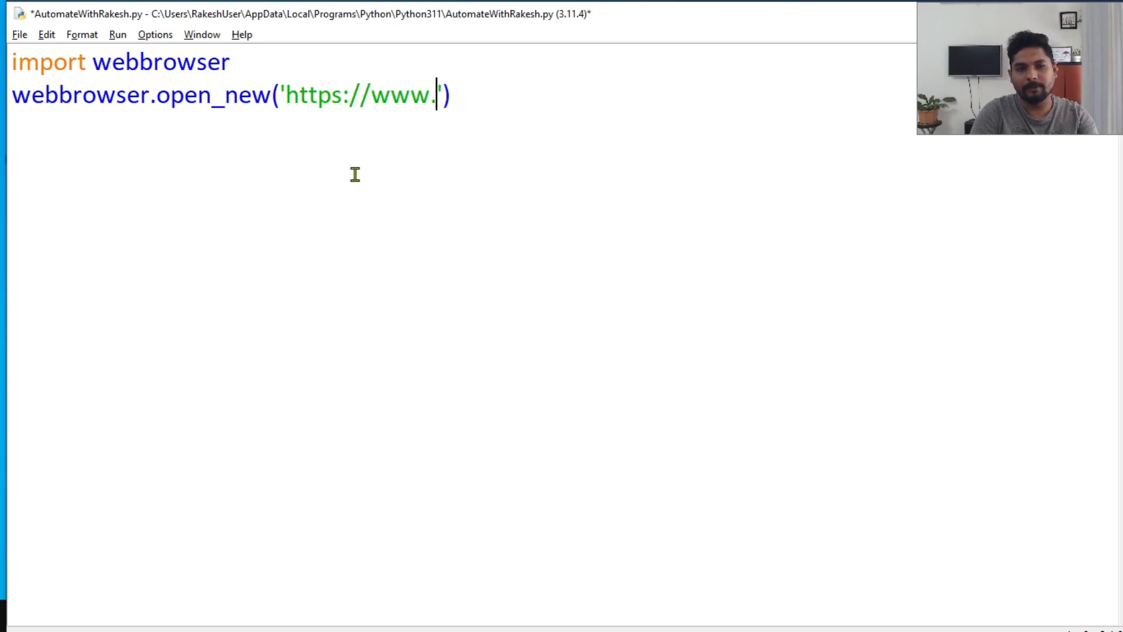
text(google.)
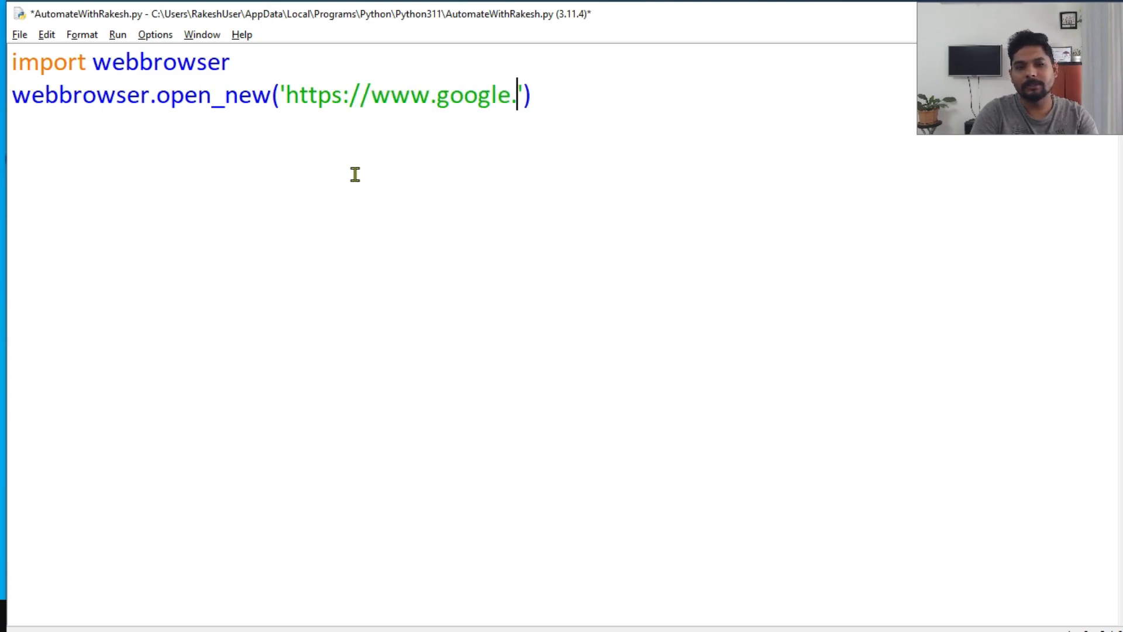
text(com)
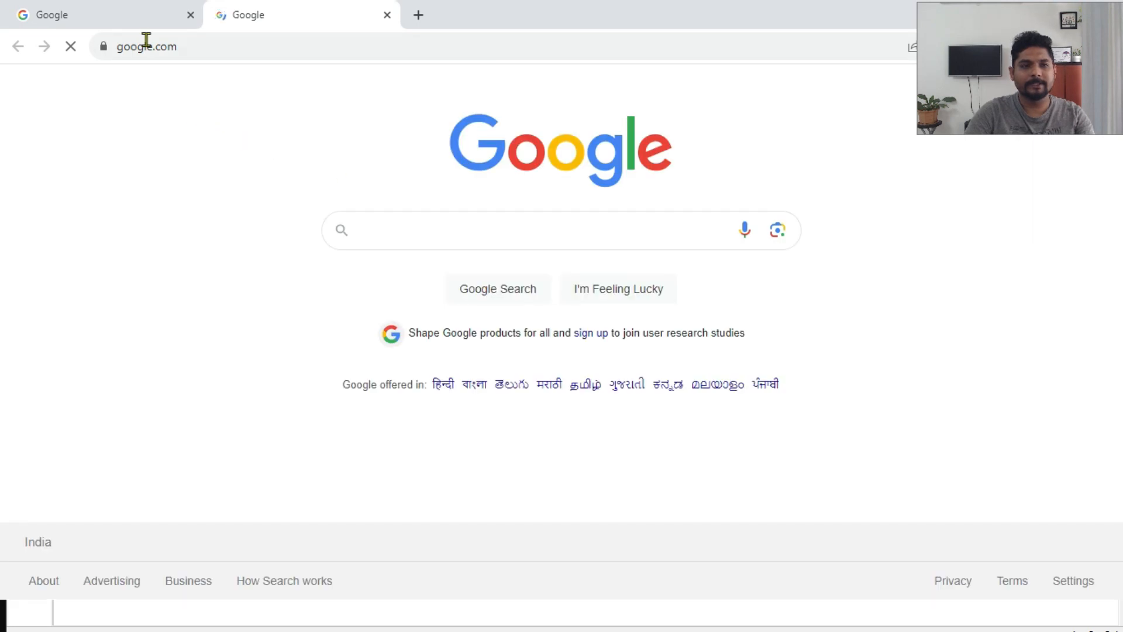
Step: Return to the IDLE script window once google.com is open in Chrome
click(147, 47)
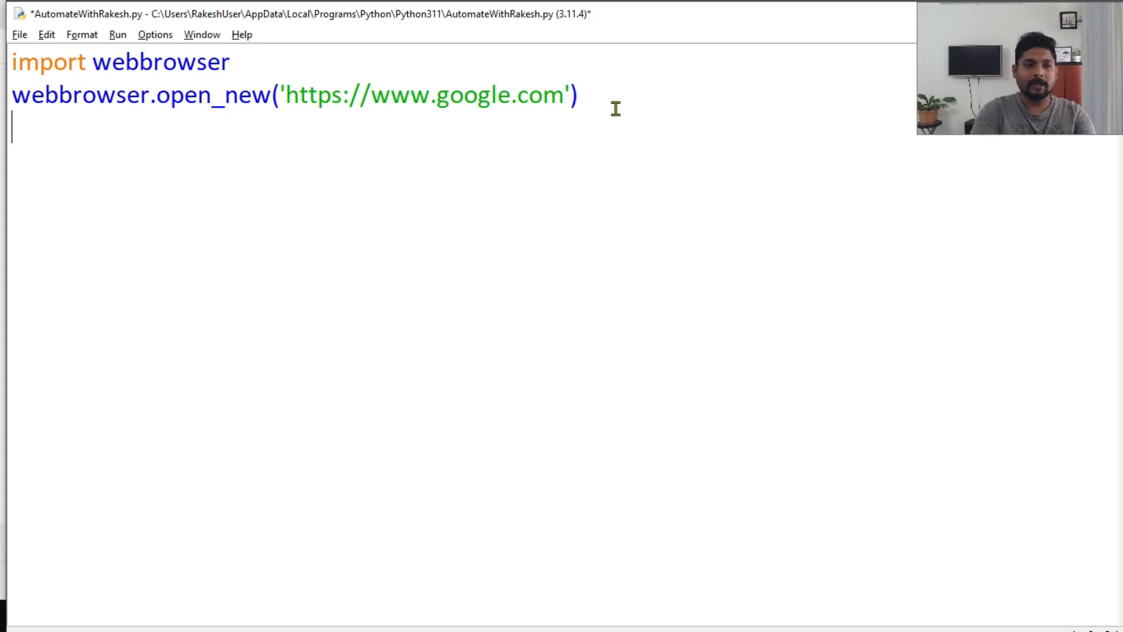
text(web)
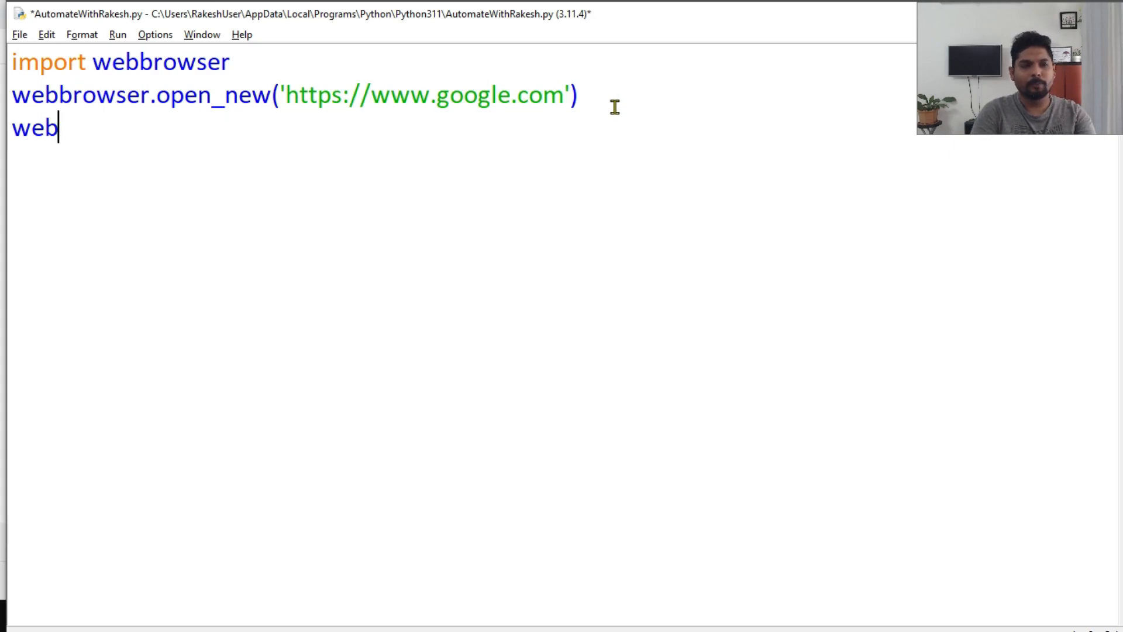
text(rows)
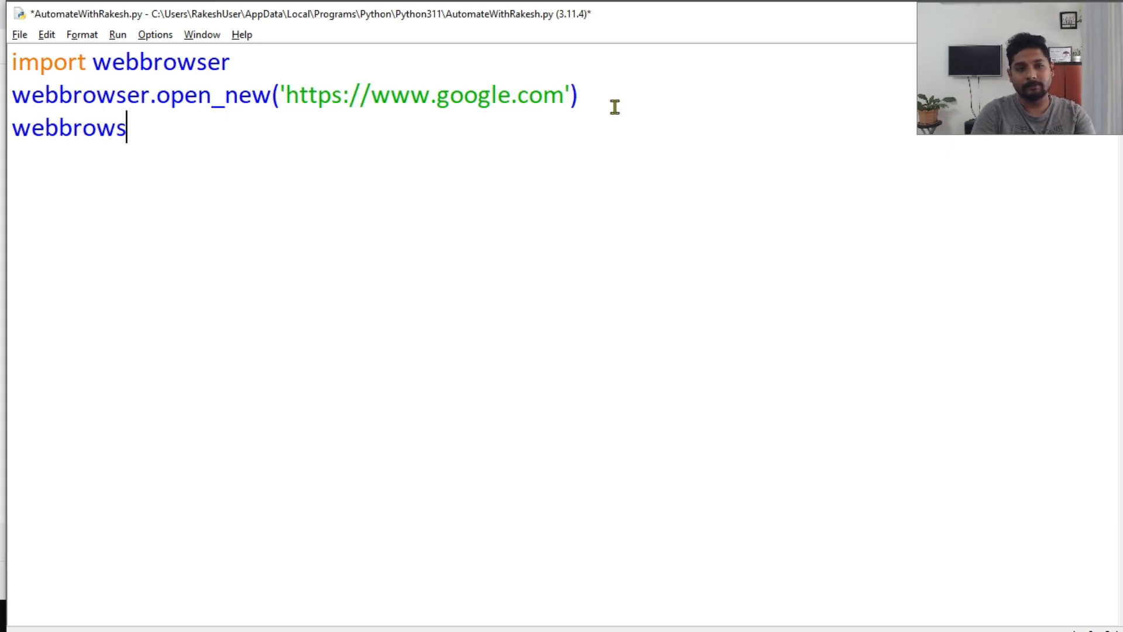
text(er.ope)
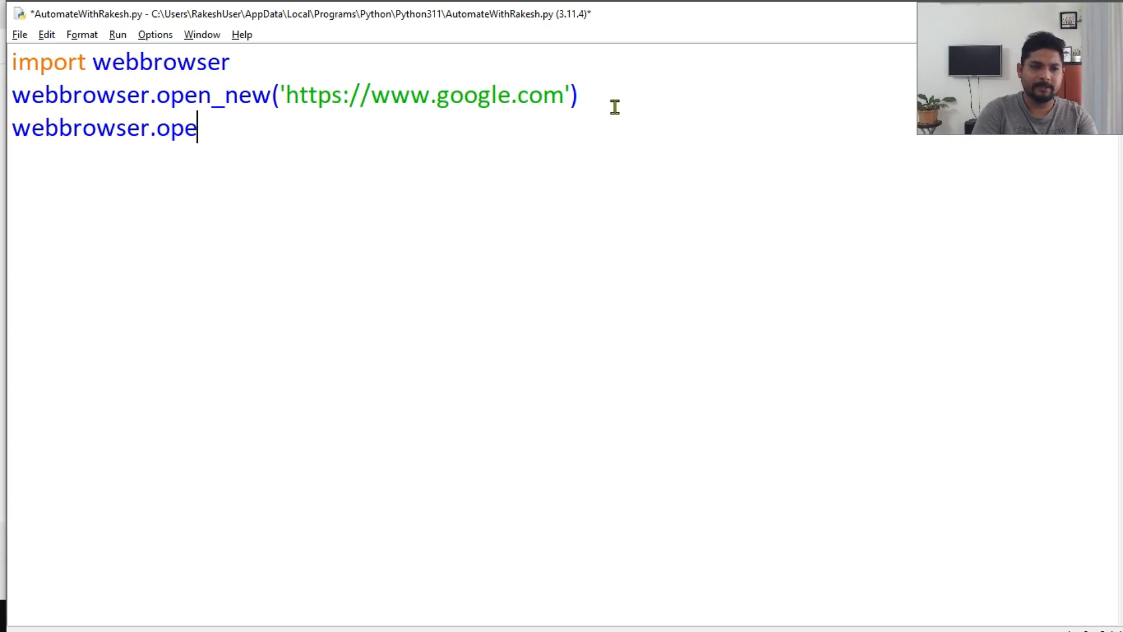
text(n_)
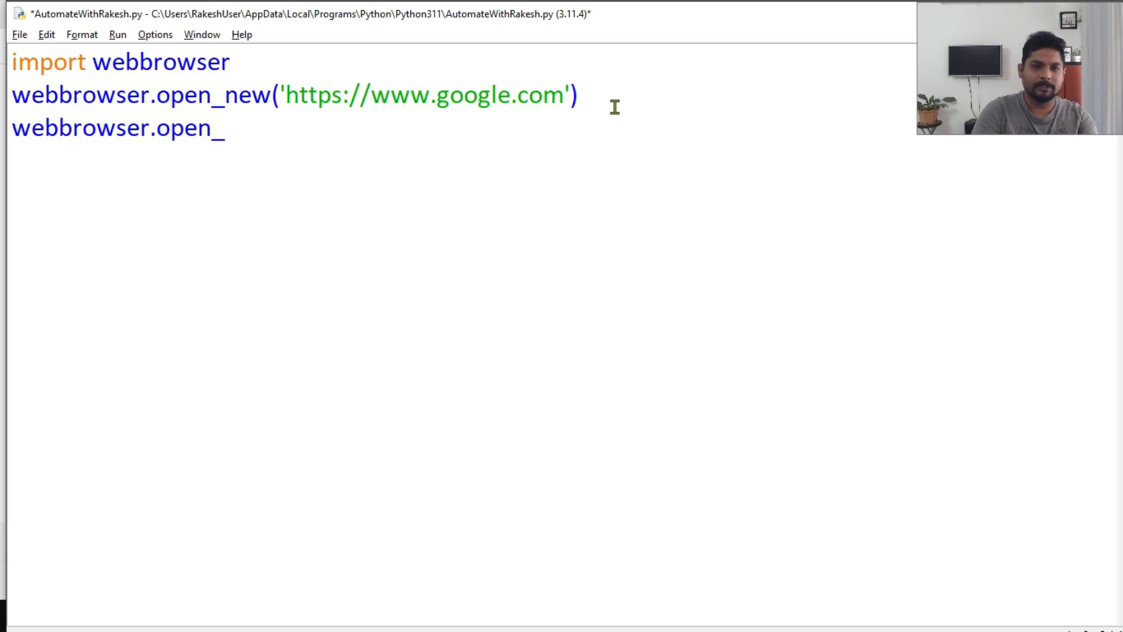
text(new()
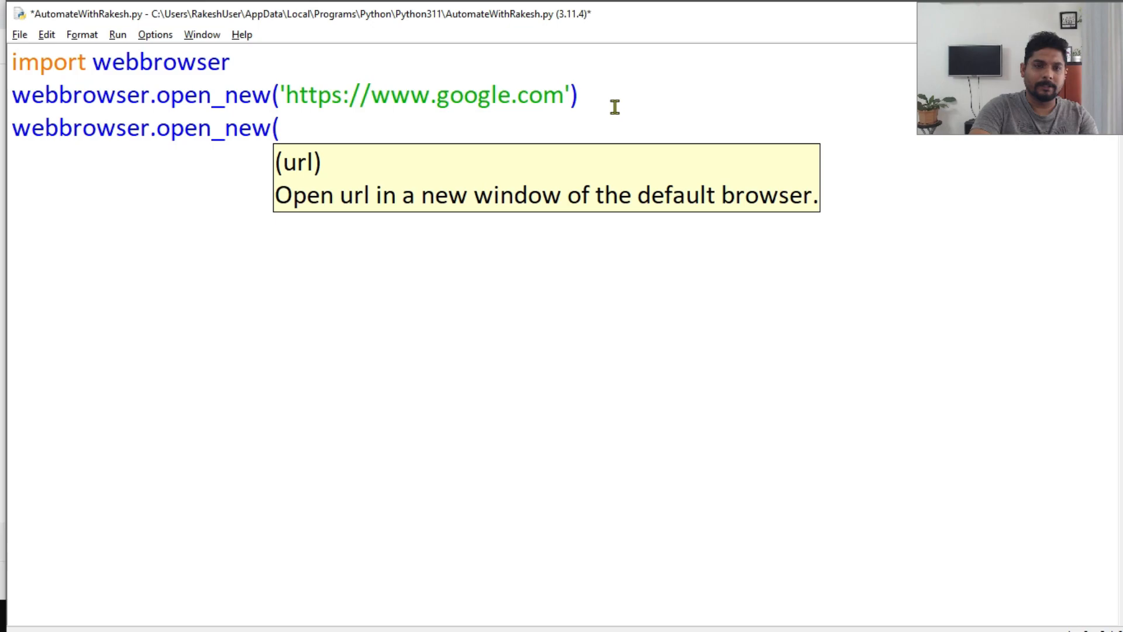
text("))
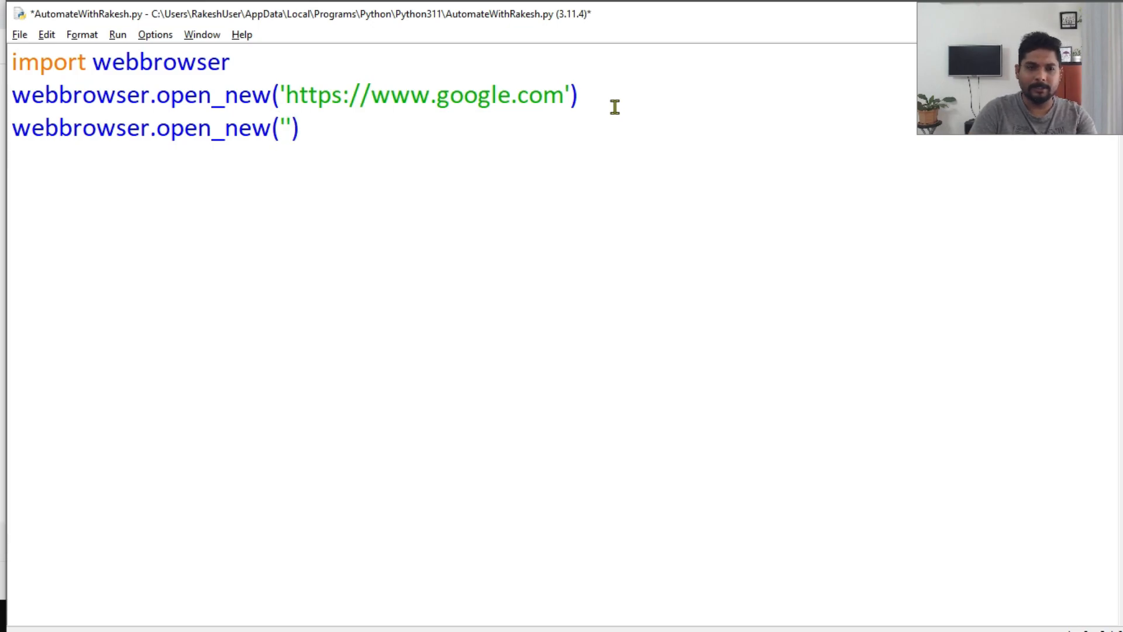
text(htt)
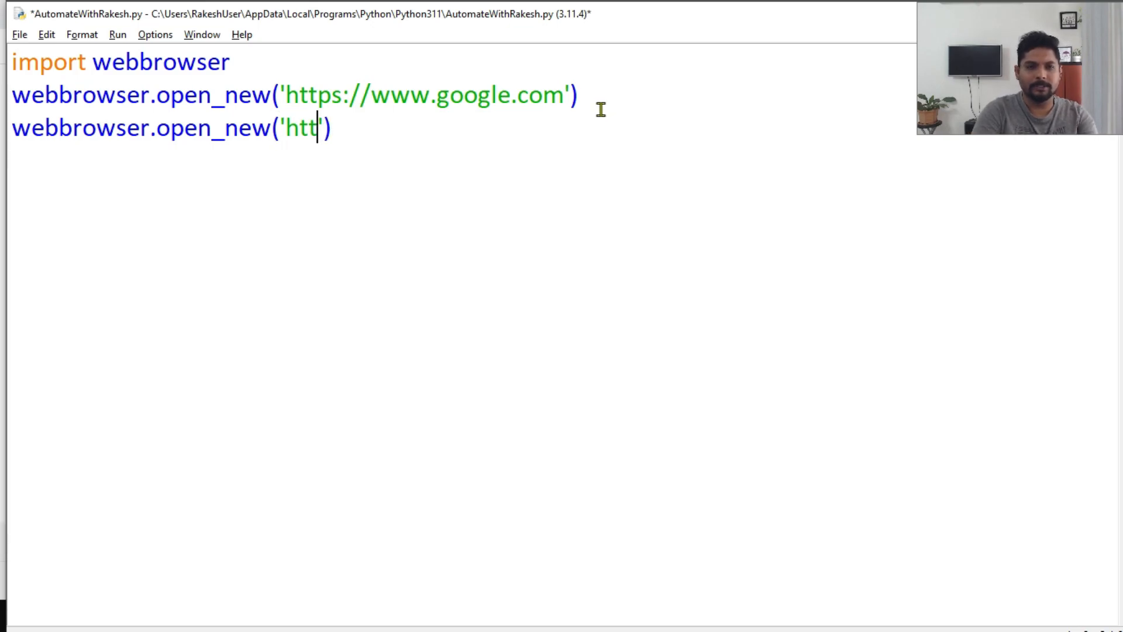
text(ps:///)
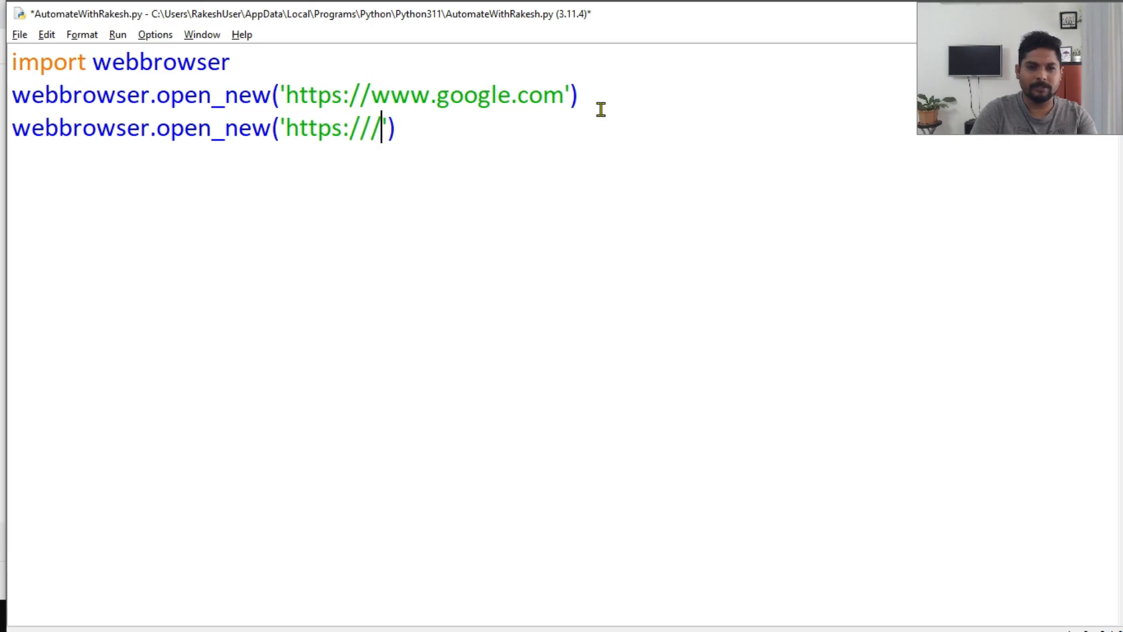
text(youtub)
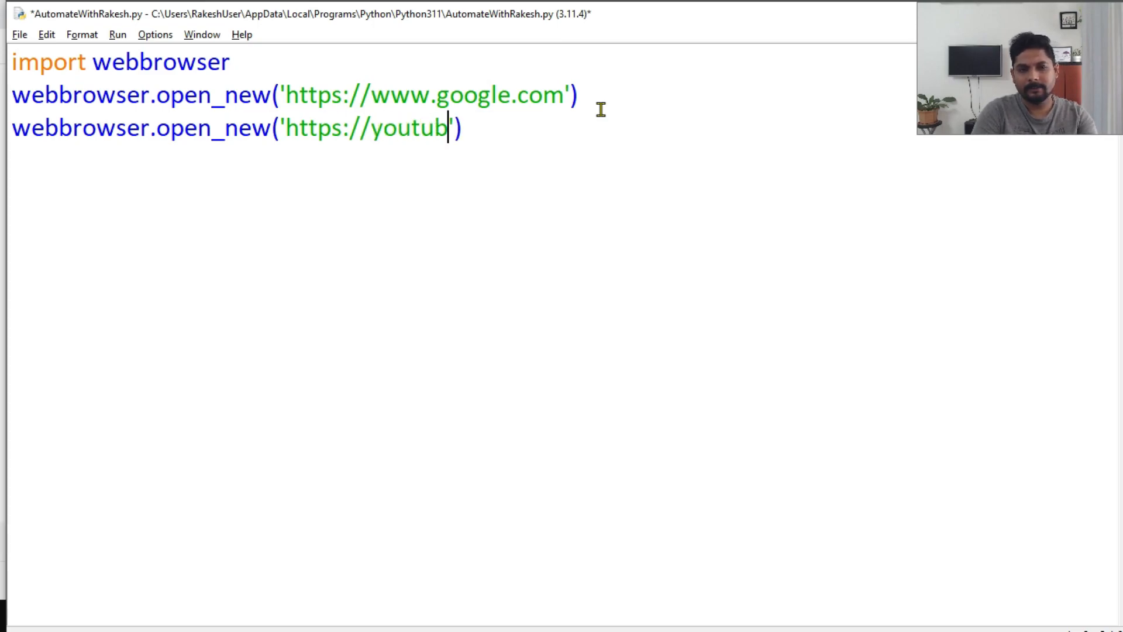
text(e.com)
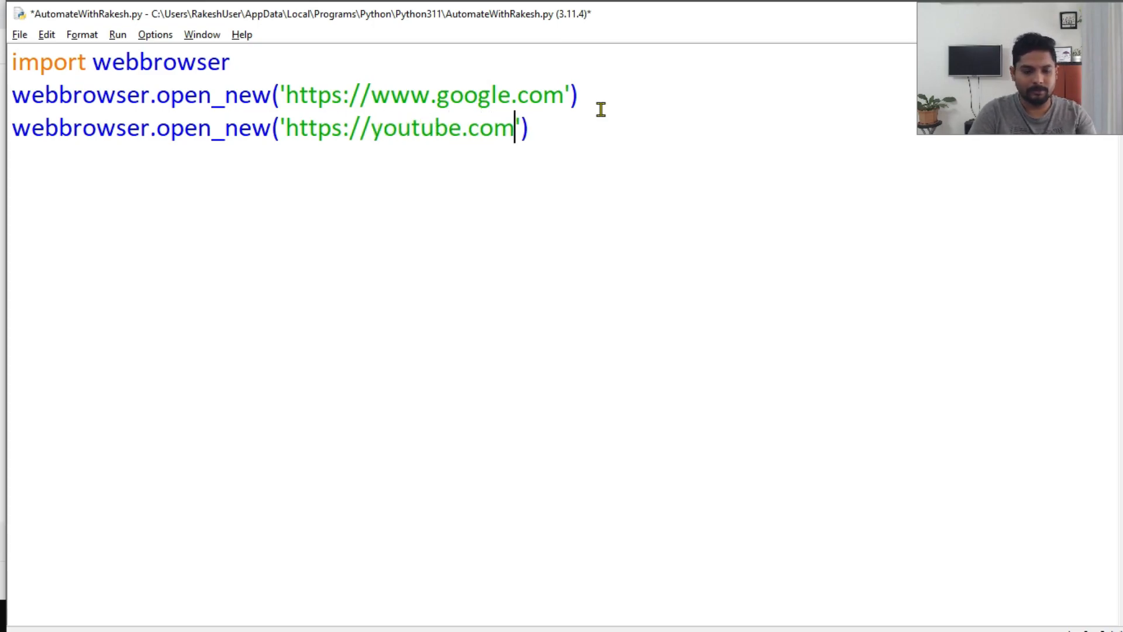
key(F5)
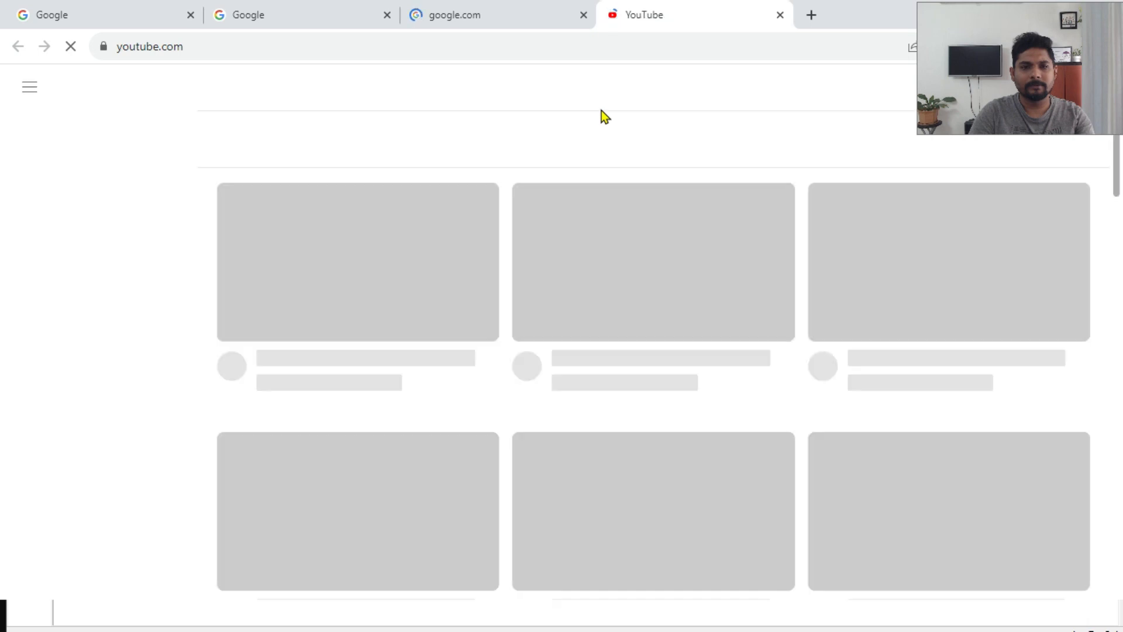
mouse_move(260, 79)
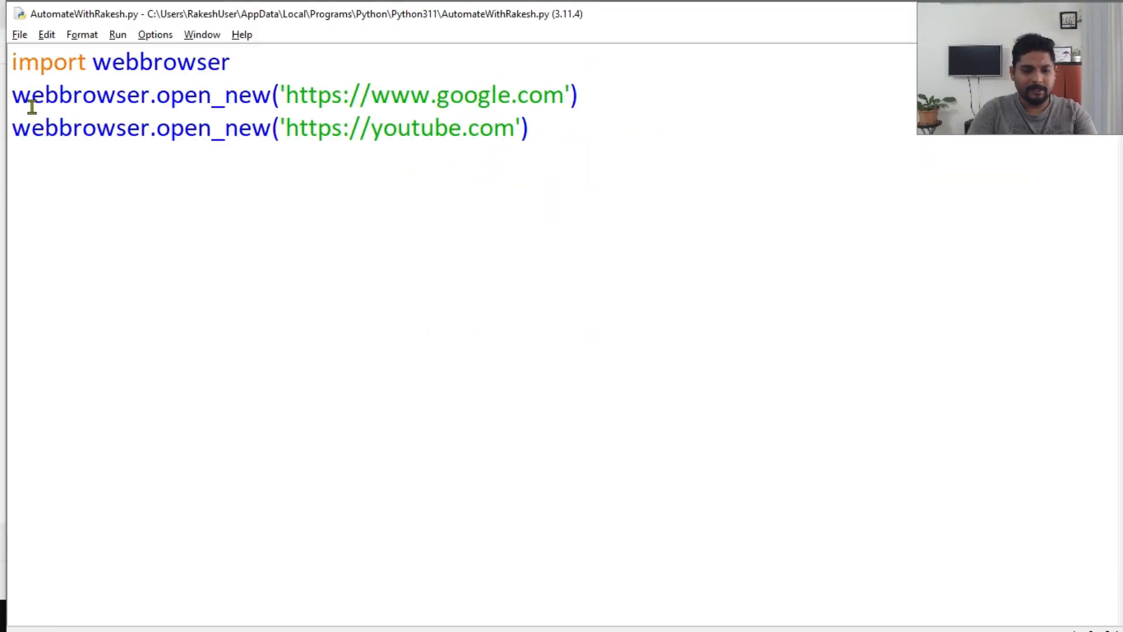
Step: Comment out both open_new lines and start a webbrowser.get('edge') call on a new line
text(#)
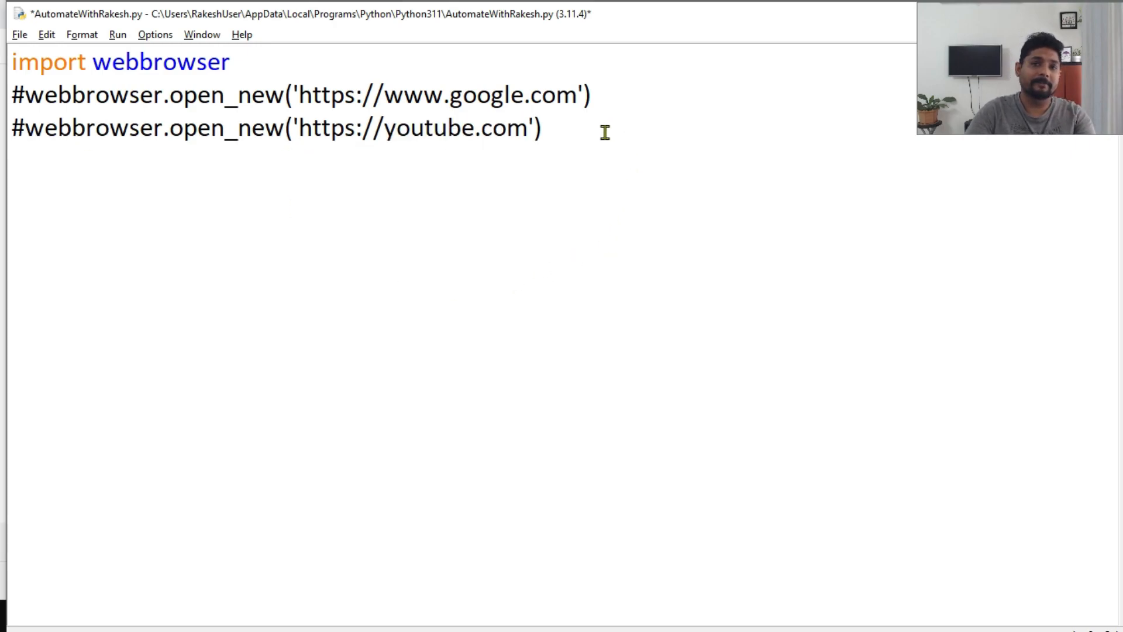
click(545, 128)
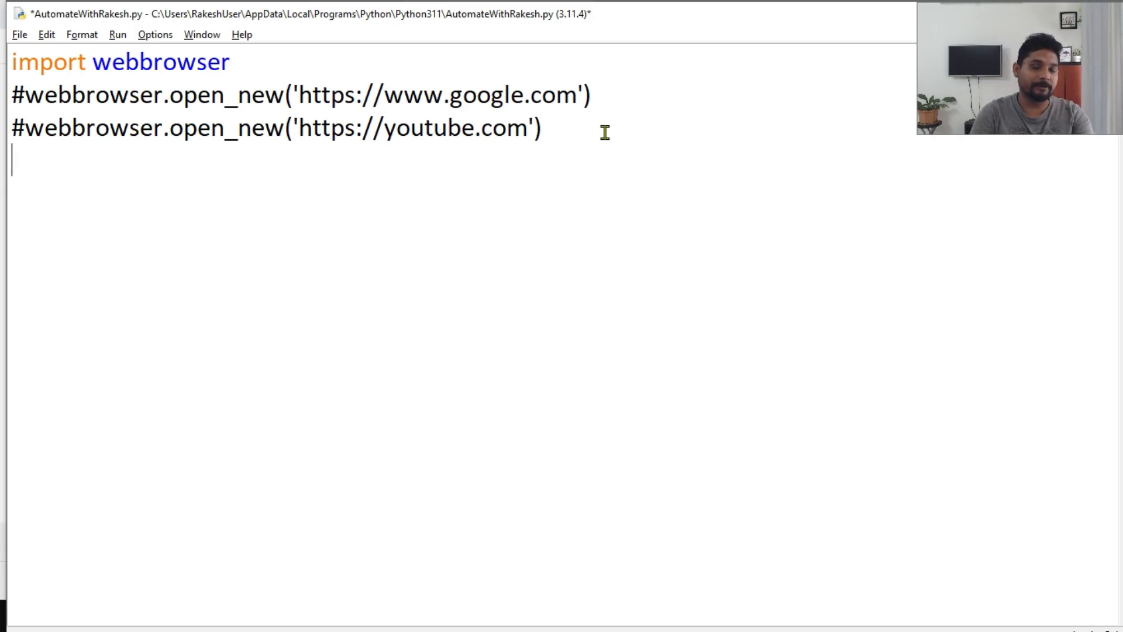
text(we)
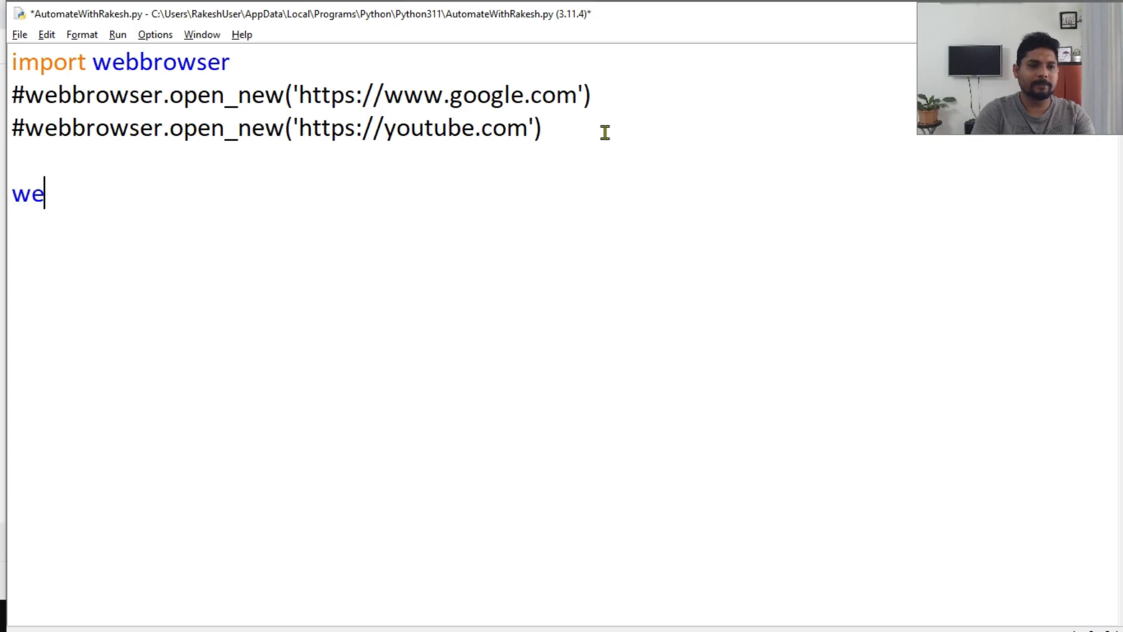
text(bbrowser)
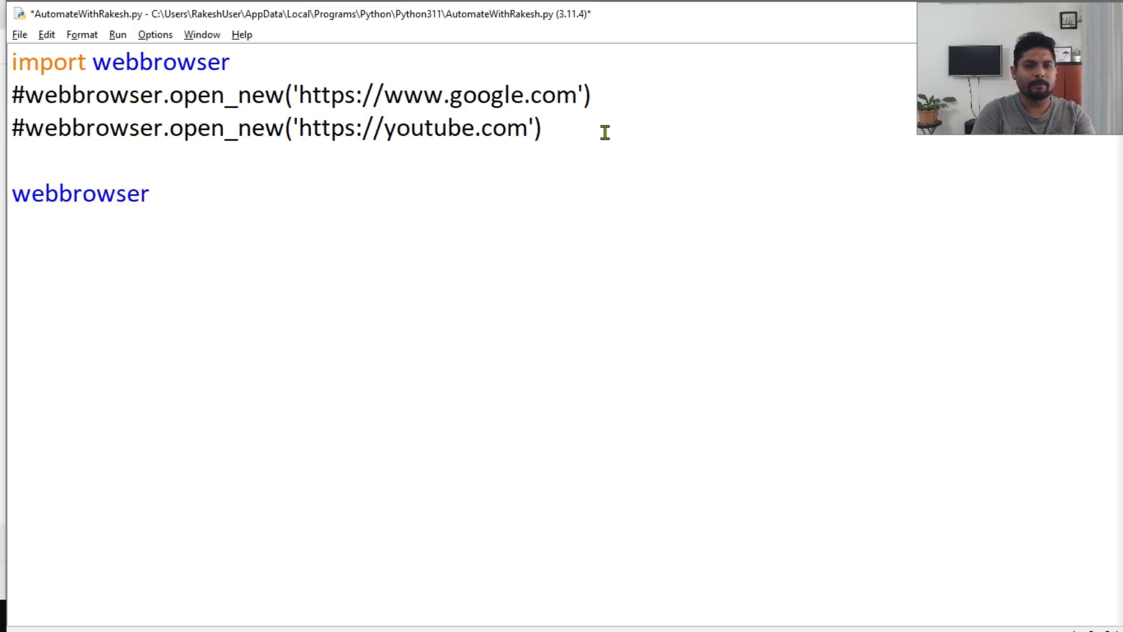
text(.get)
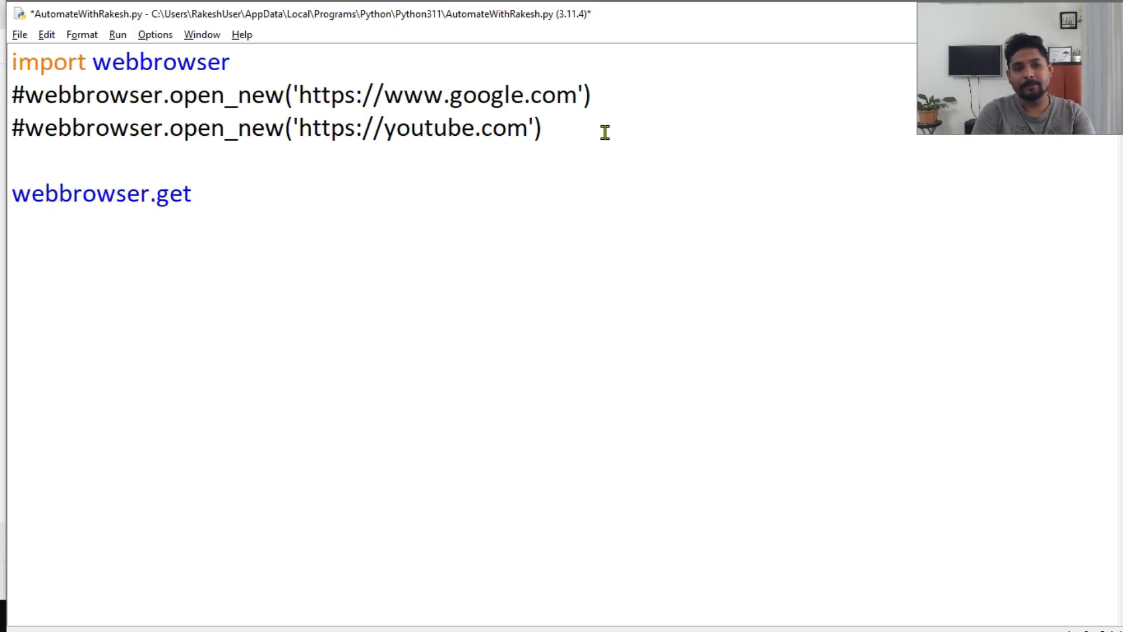
text(())
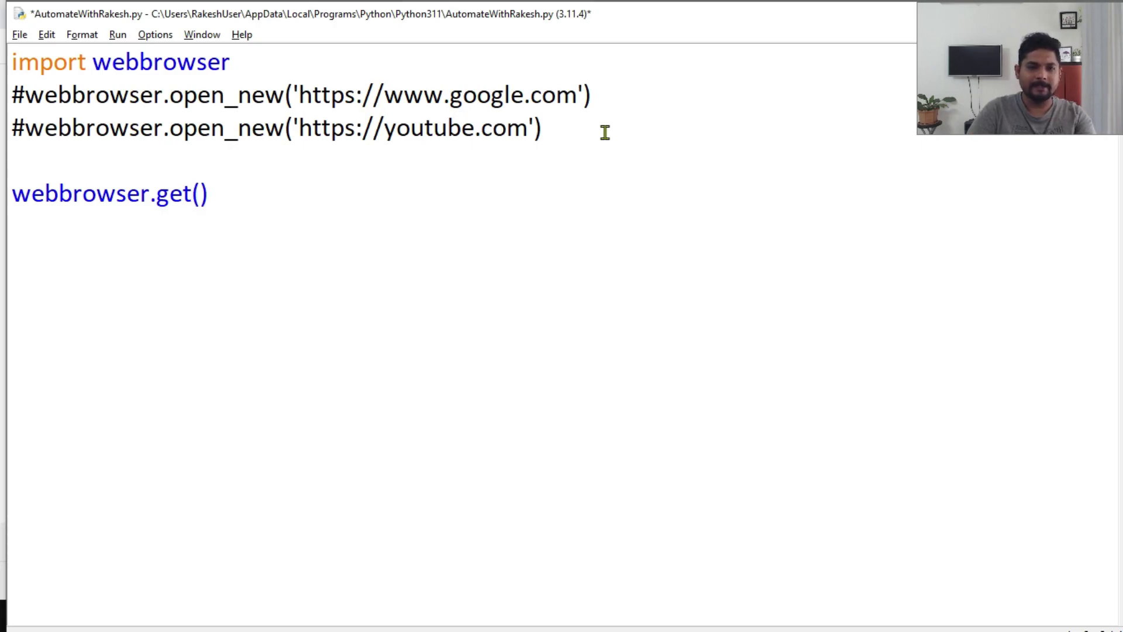
text("")
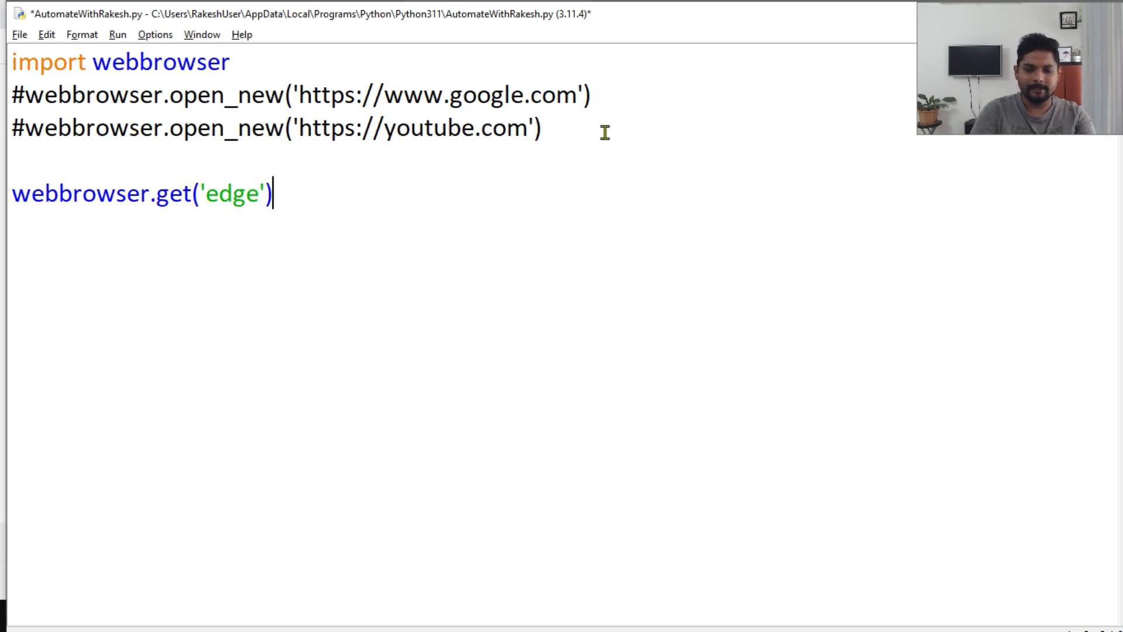
text(.open)
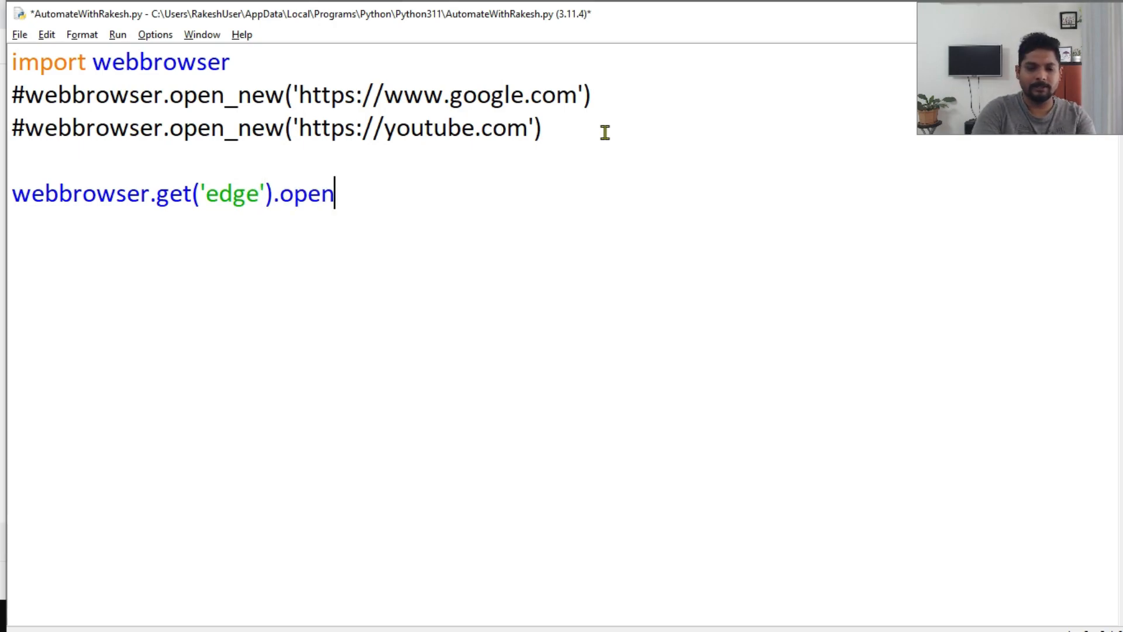
text(_new())
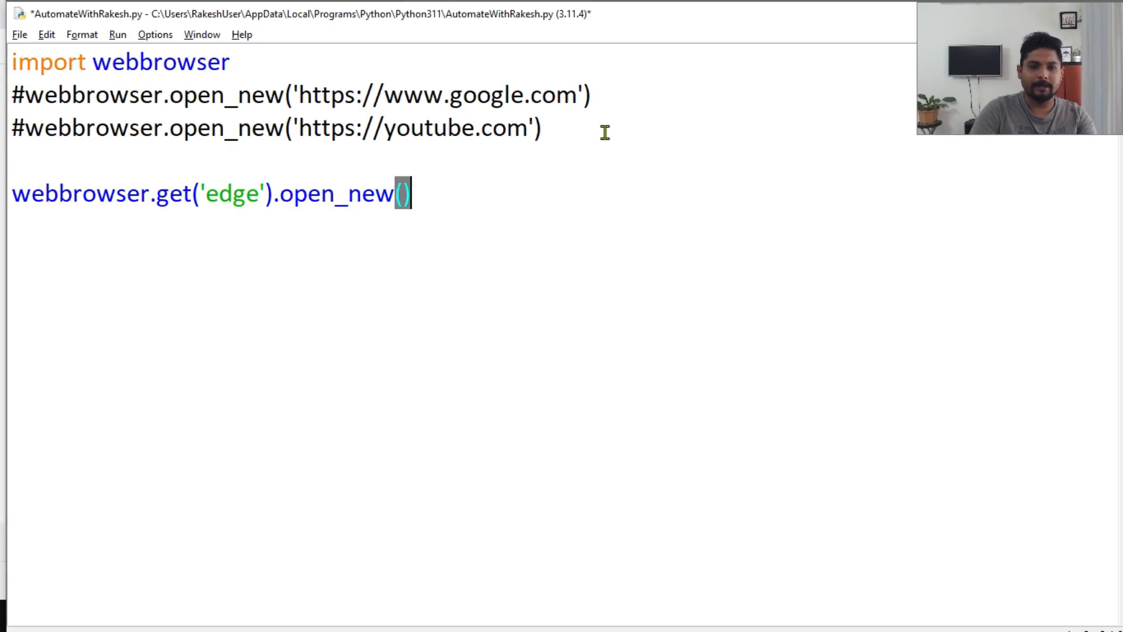
text('')
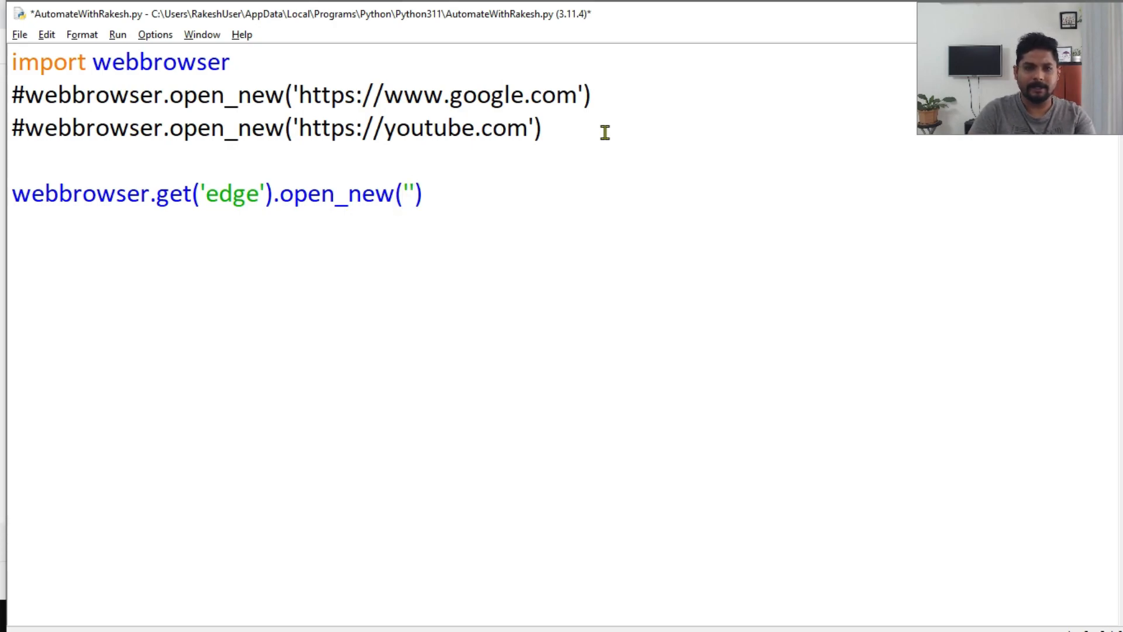
text(www.)
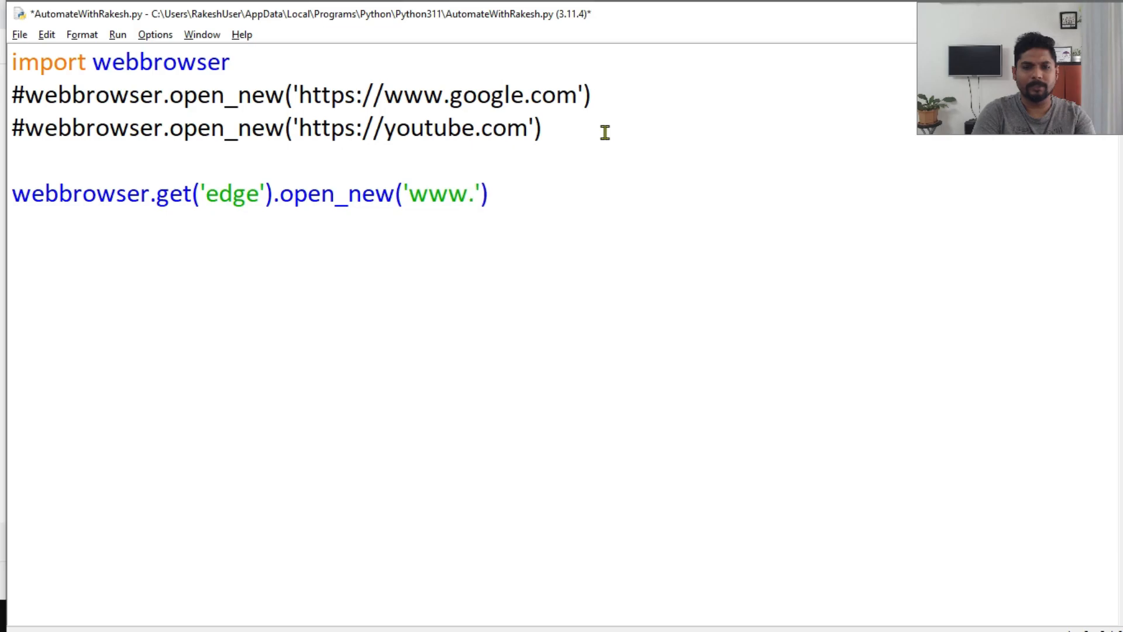
text(google.com)
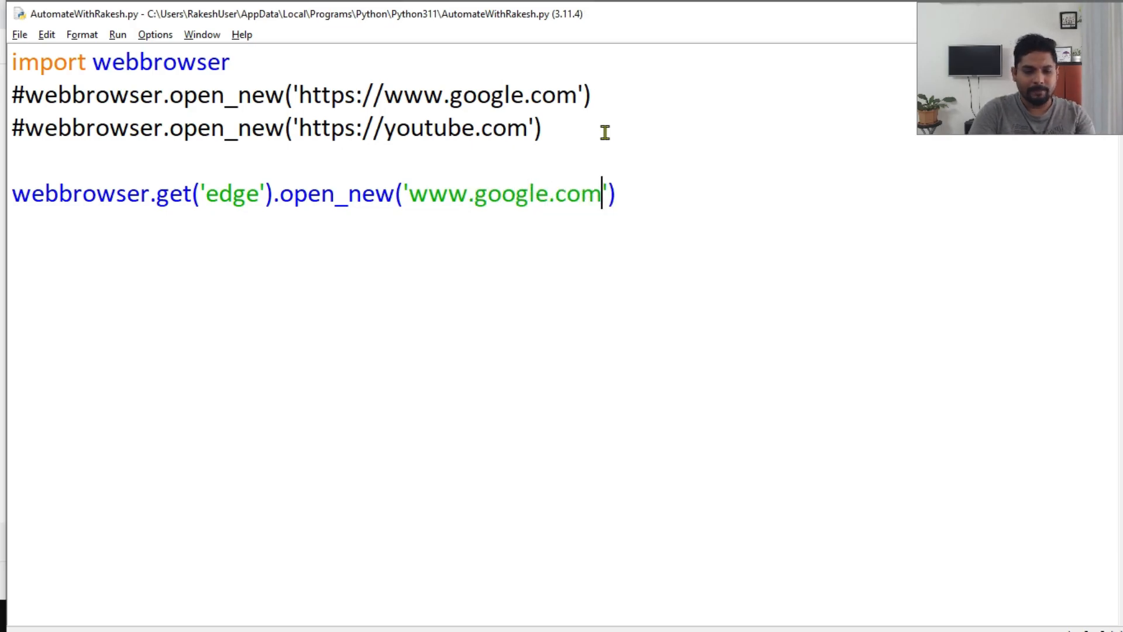
key(F5)
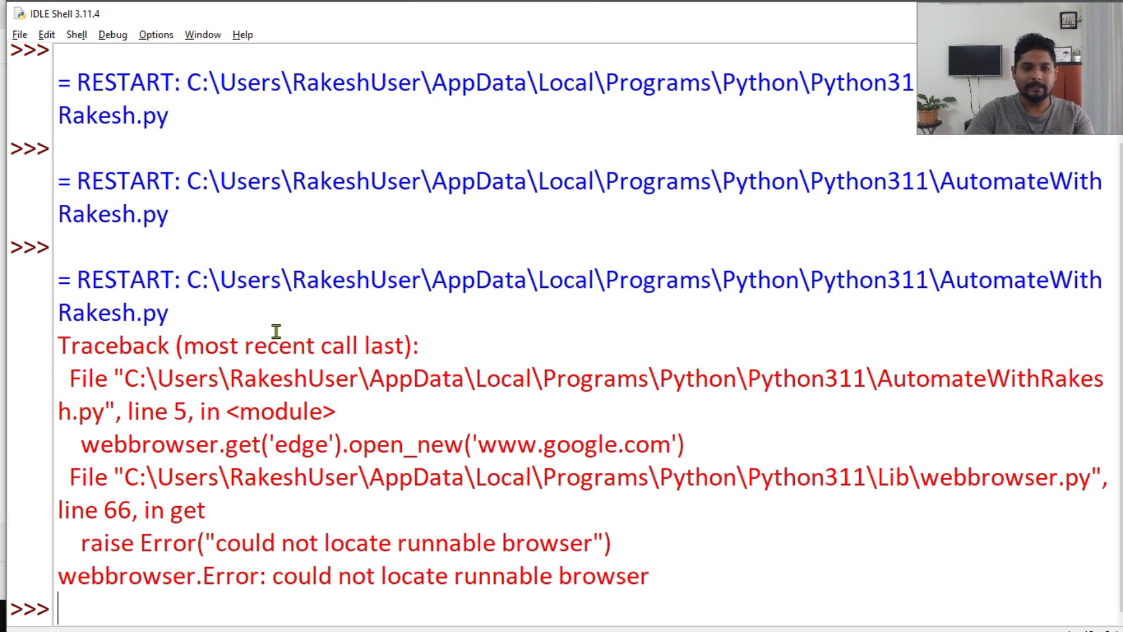
double_click(458, 575)
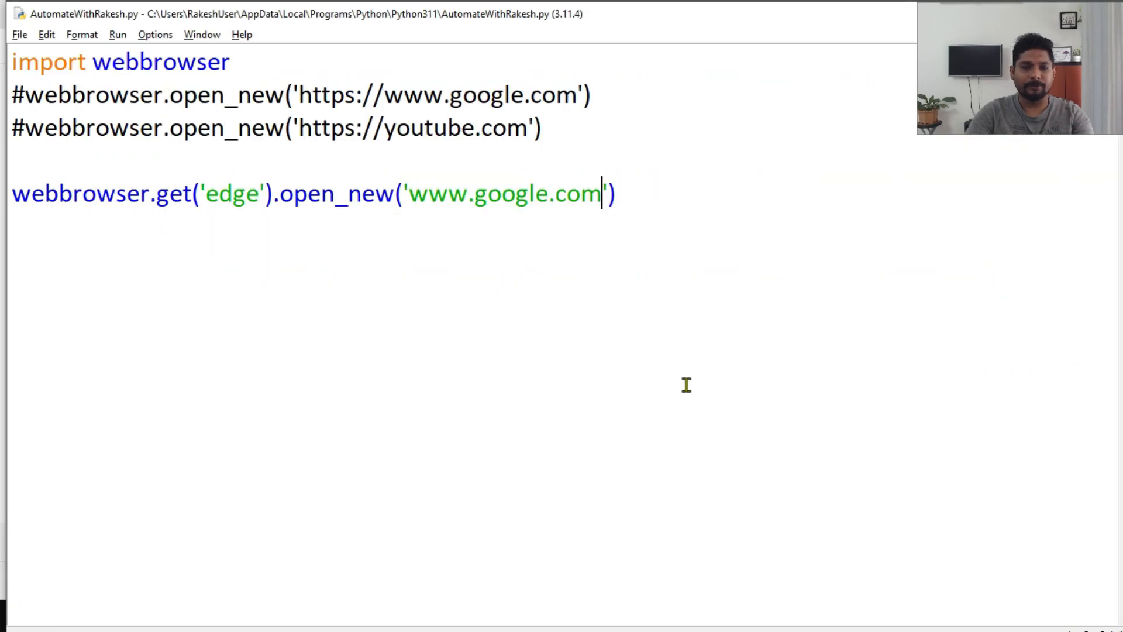
mouse_move(629, 193)
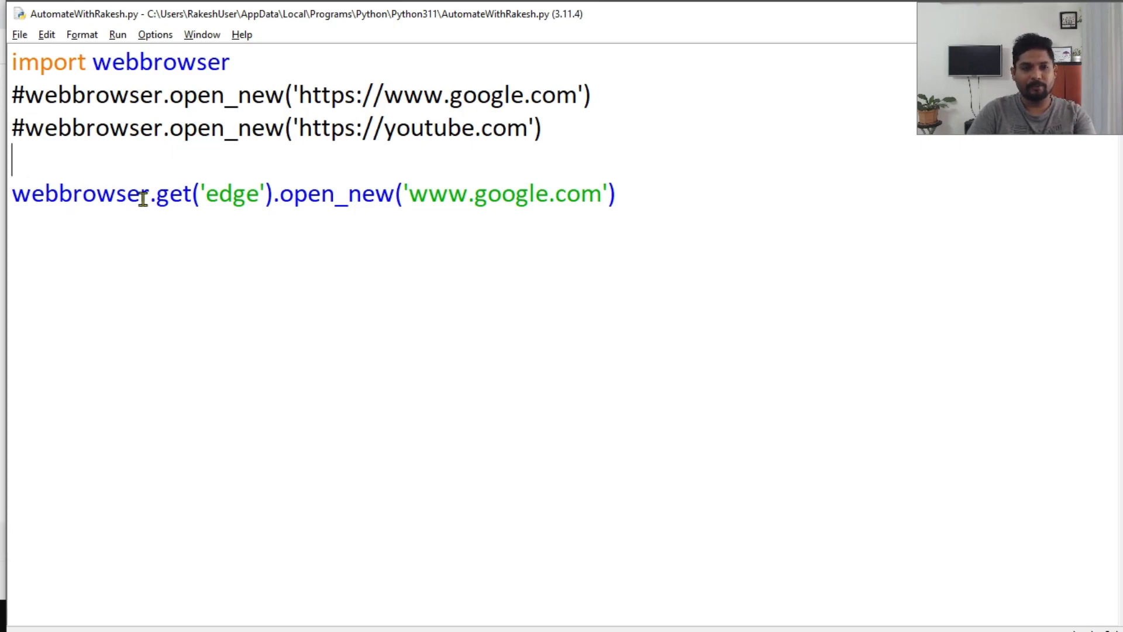
Step: Add webbrowser.register('edge', None, webbrowser.BackgrounBrowser()) above the get('edge') line
text(webbrowser.)
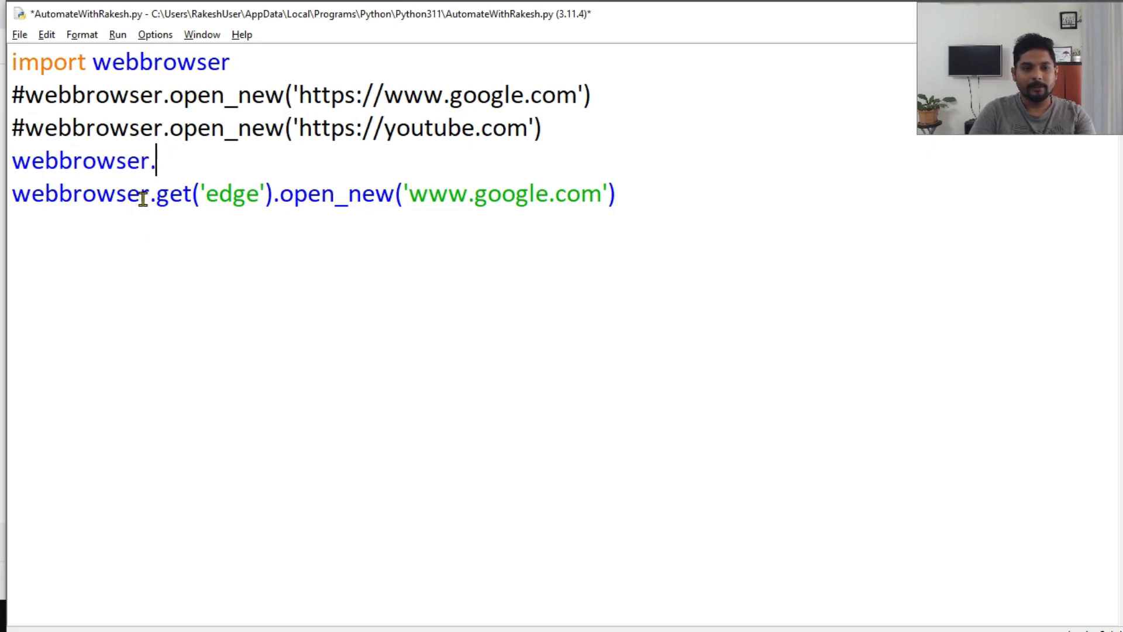
text(register()
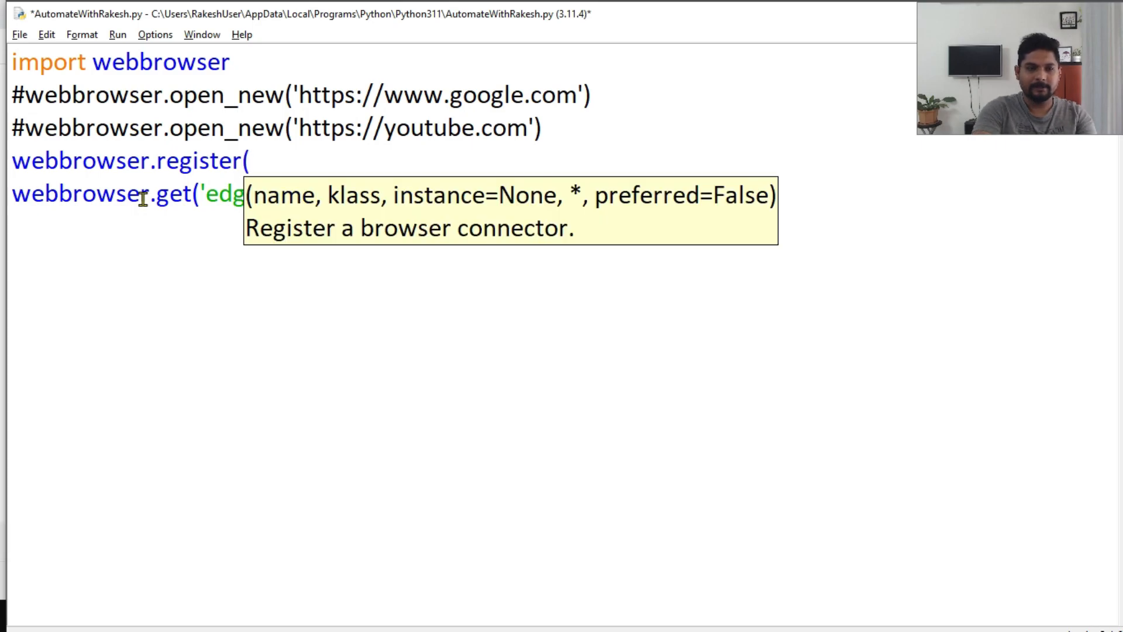
text().open_new('www.google.com'))
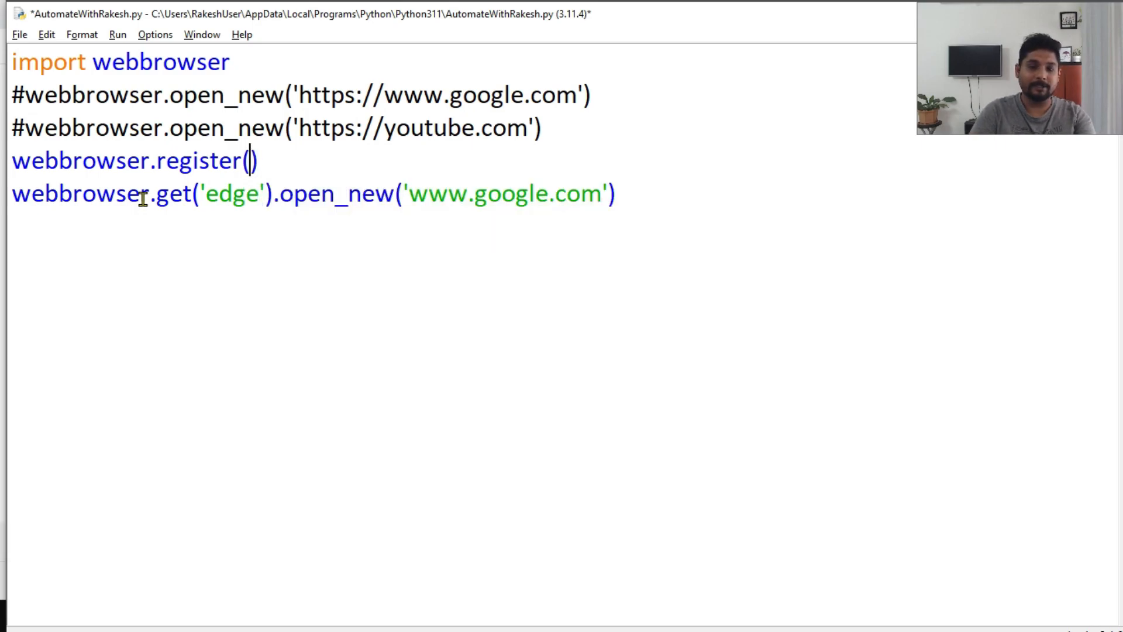
text('ed')
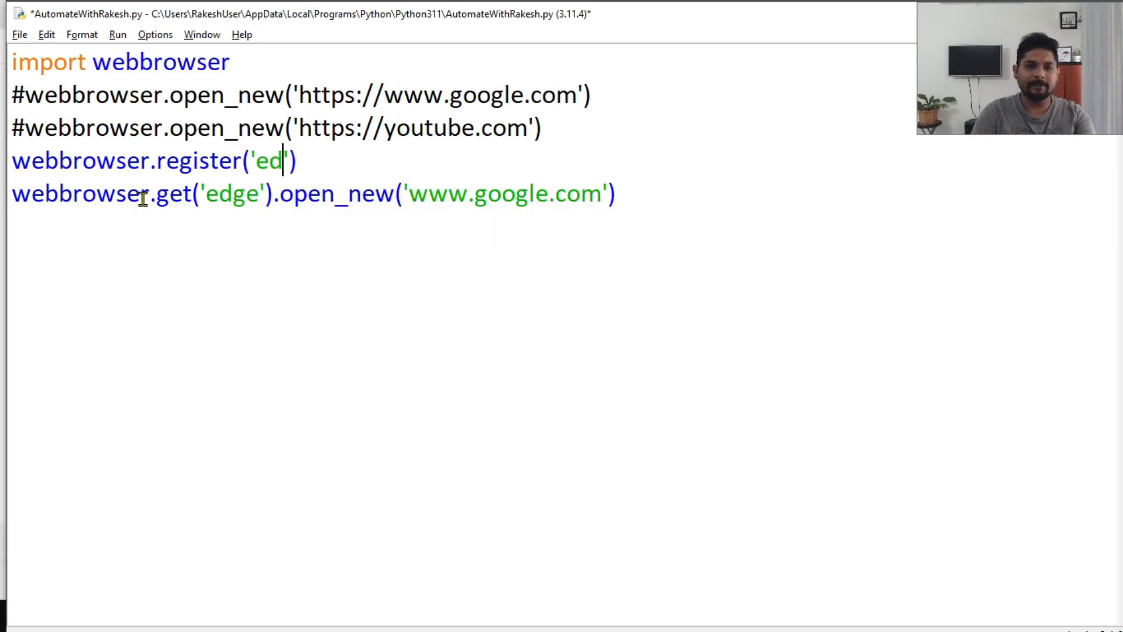
text(ge)
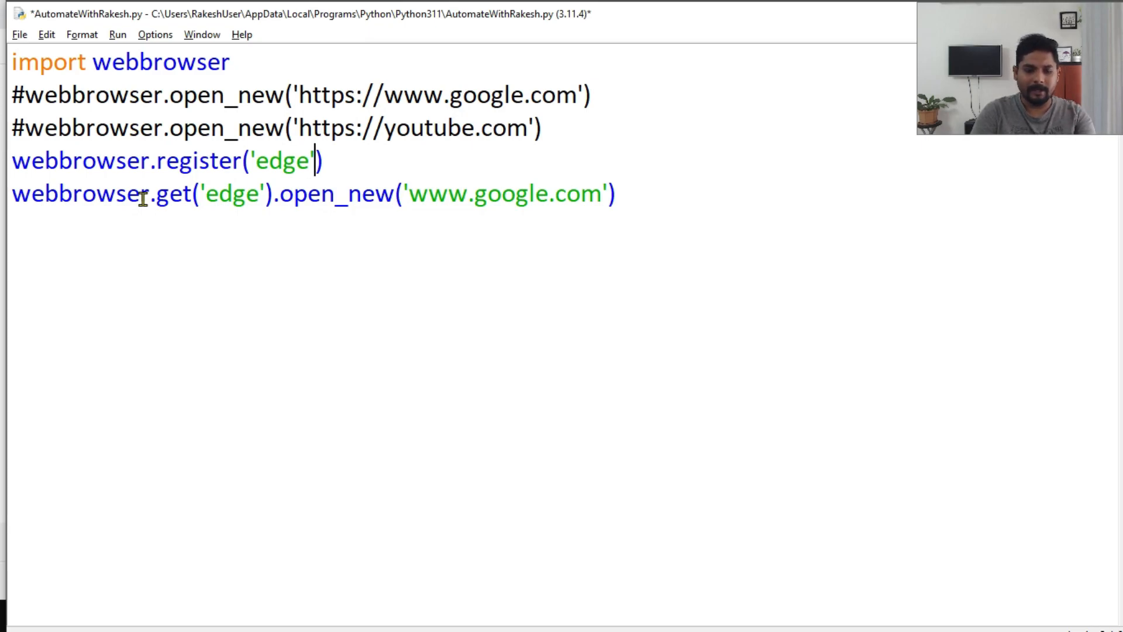
text(,None)
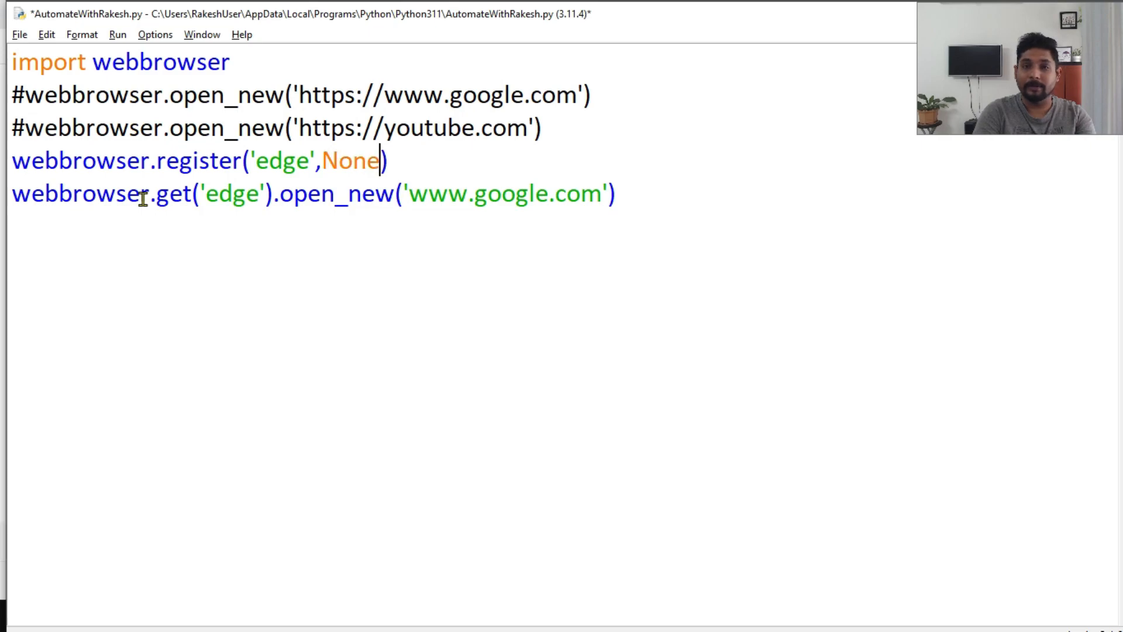
text(,webbrowser.B)
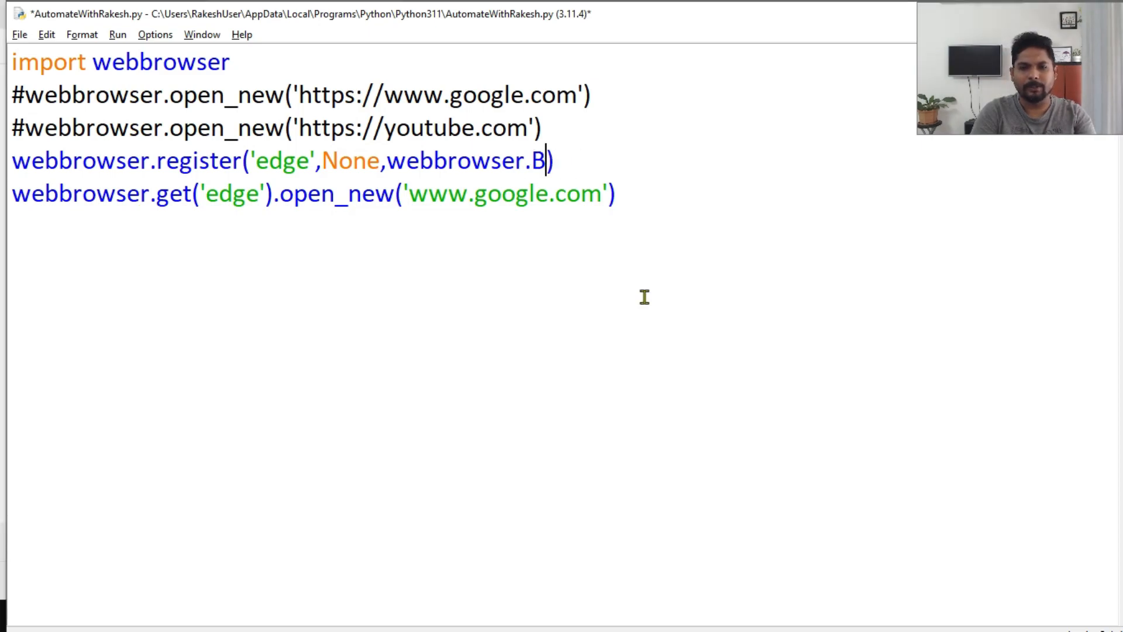
text(ackgrou)
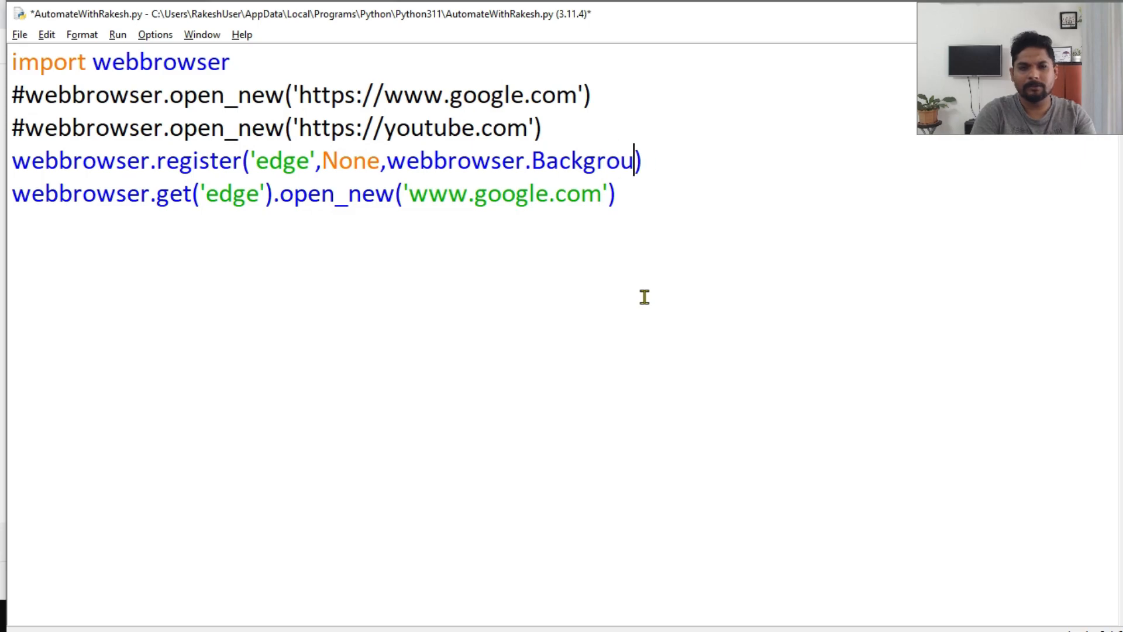
text(Browser)
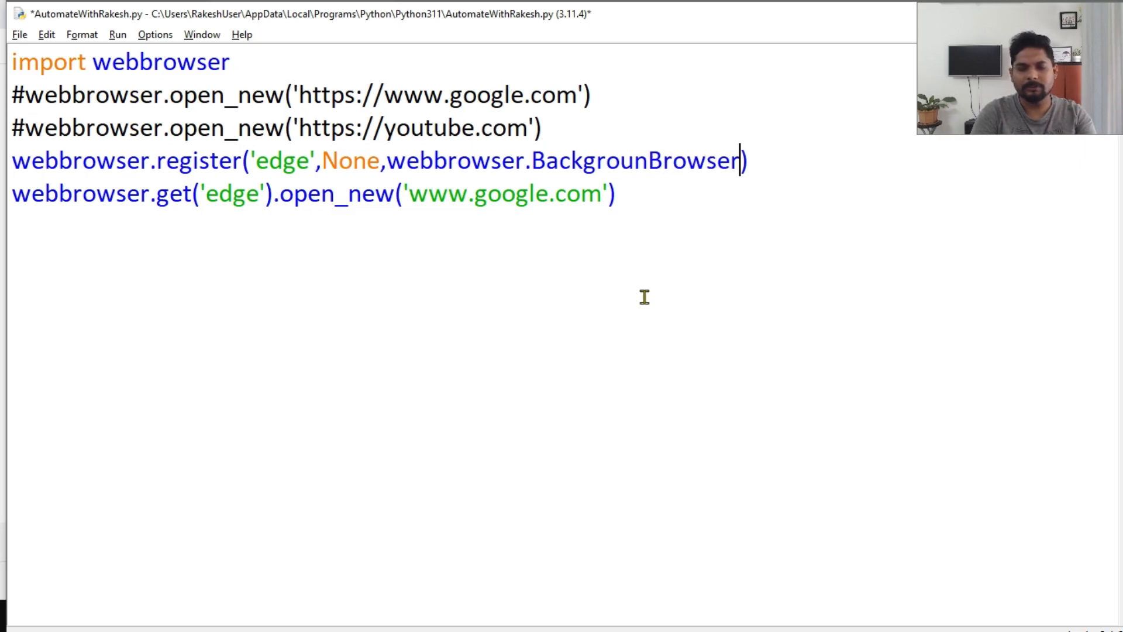
text(())
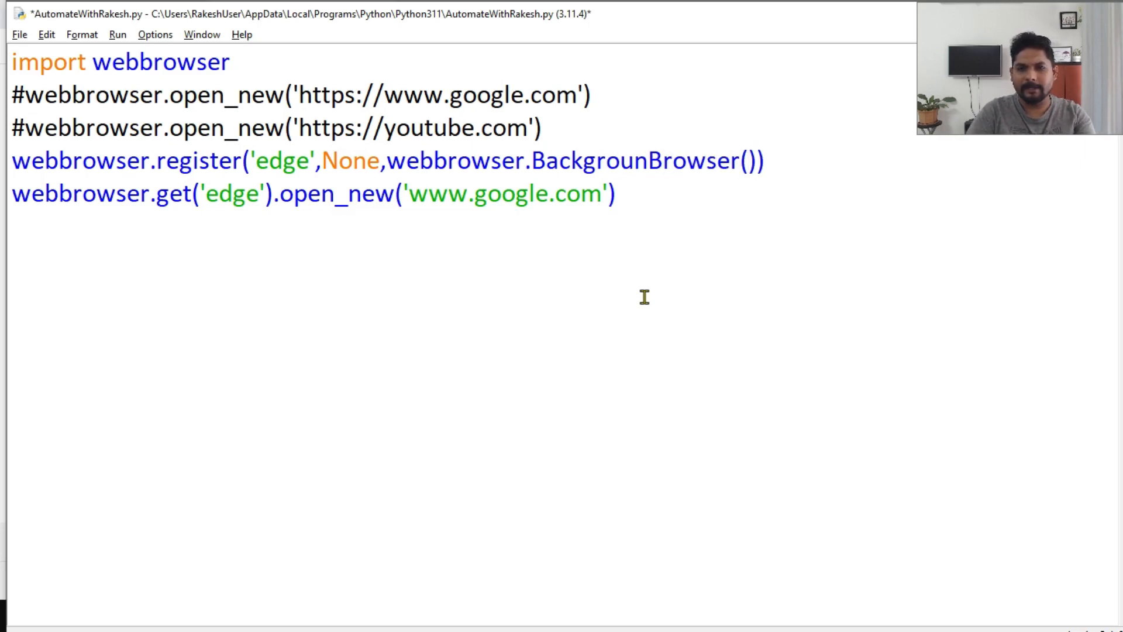
mouse_move(284, 454)
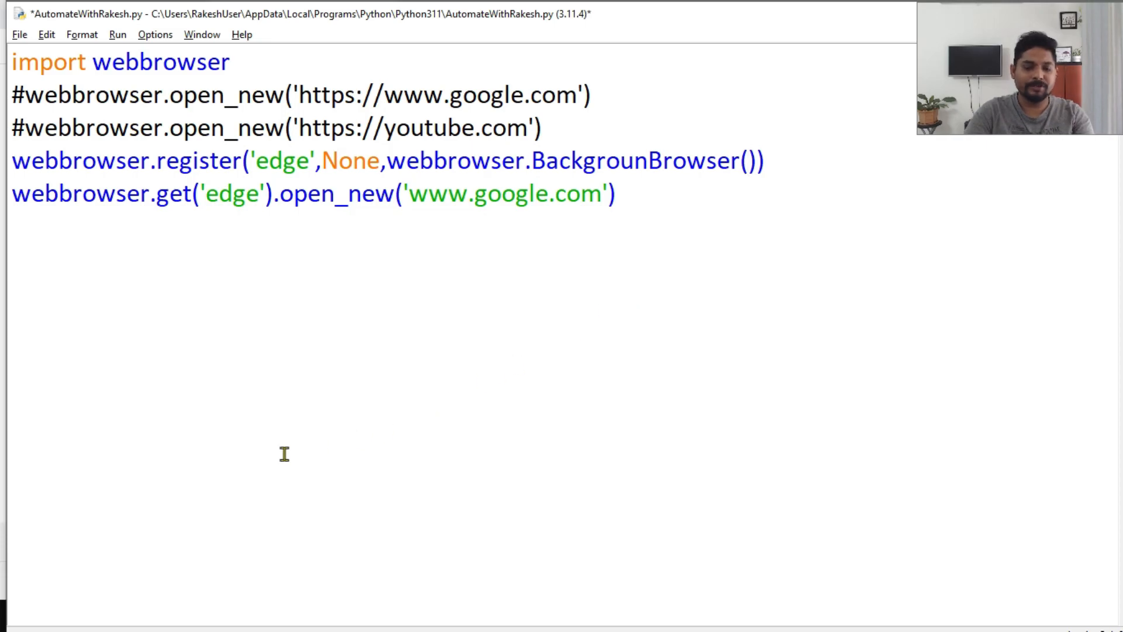
Step: Search Start for Edge and trace its shortcut to msedge.exe in Program Files (x86)
click(14, 615)
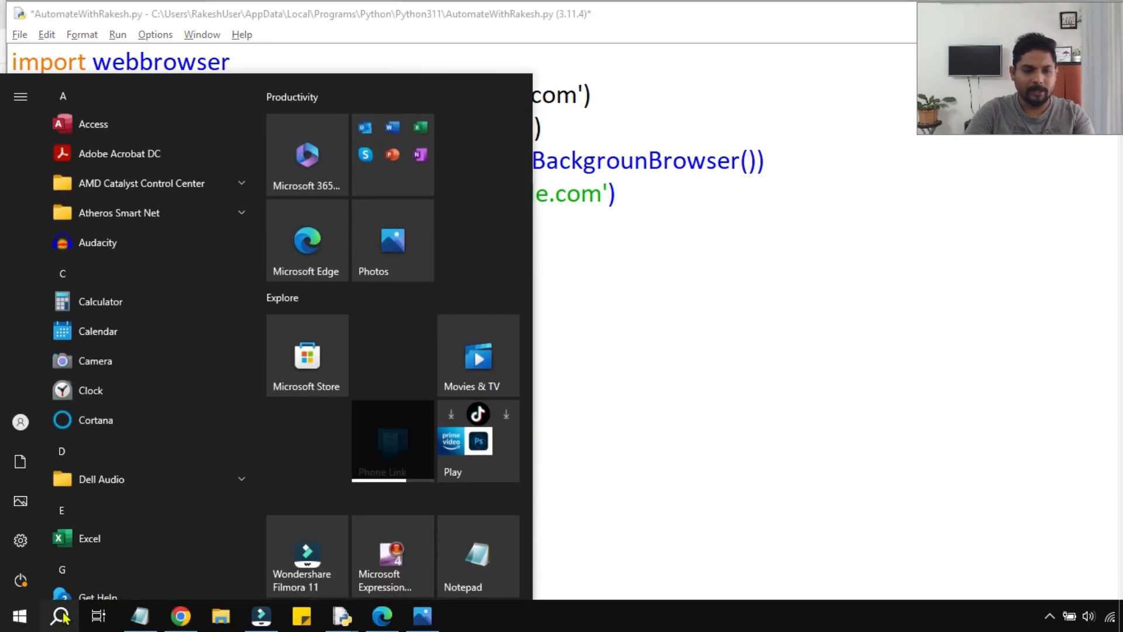
text(edg)
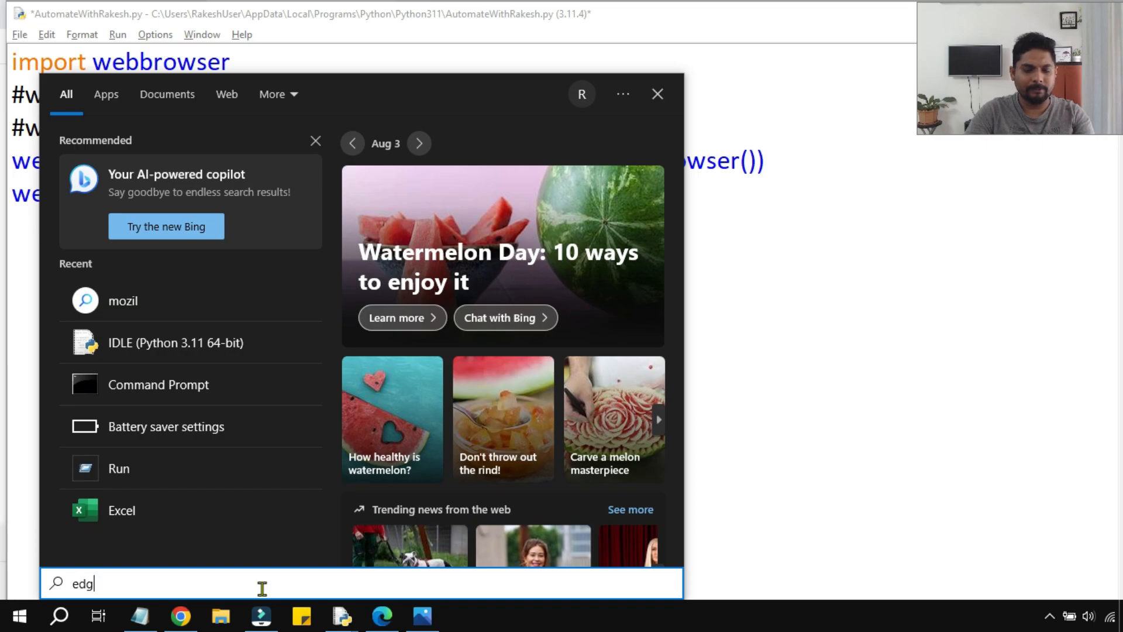
right_click(127, 168)
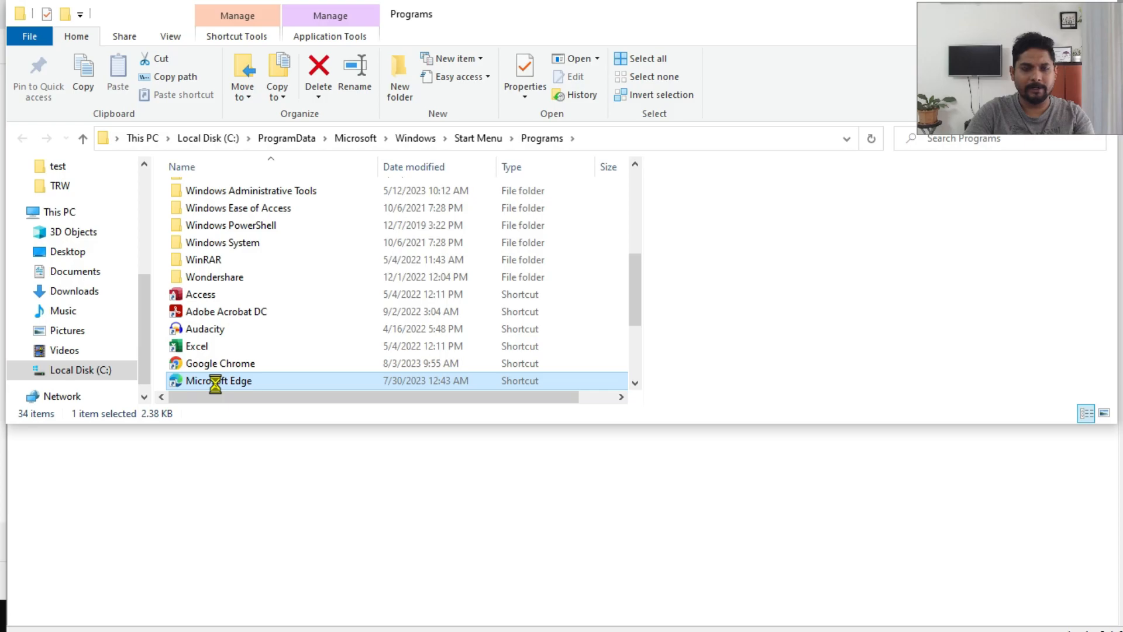
double_click(211, 381)
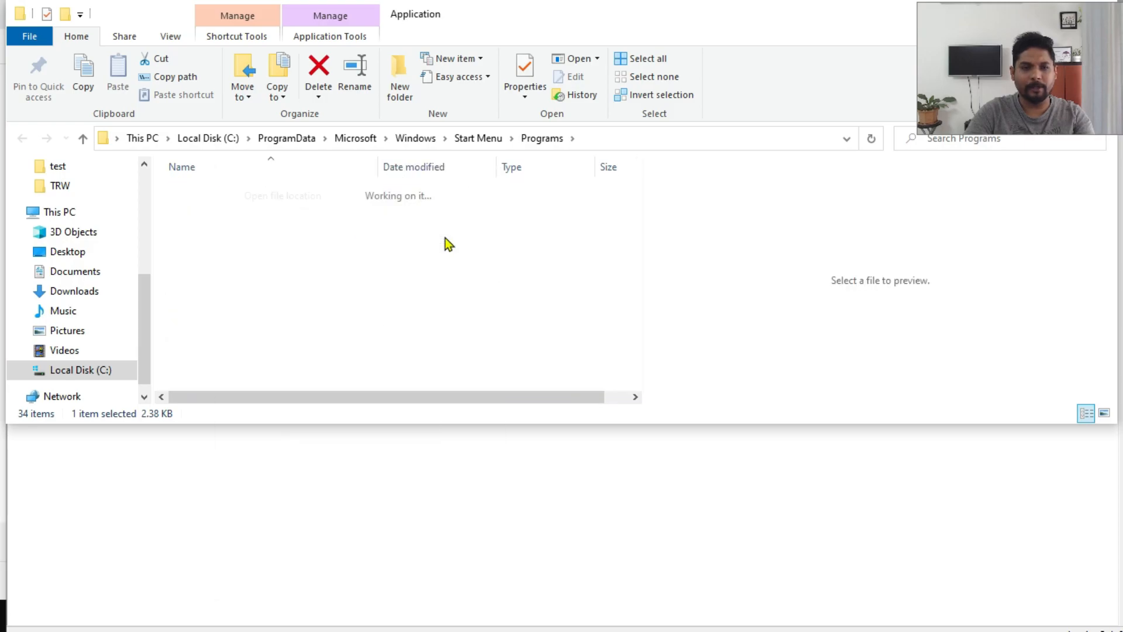
right_click(208, 242)
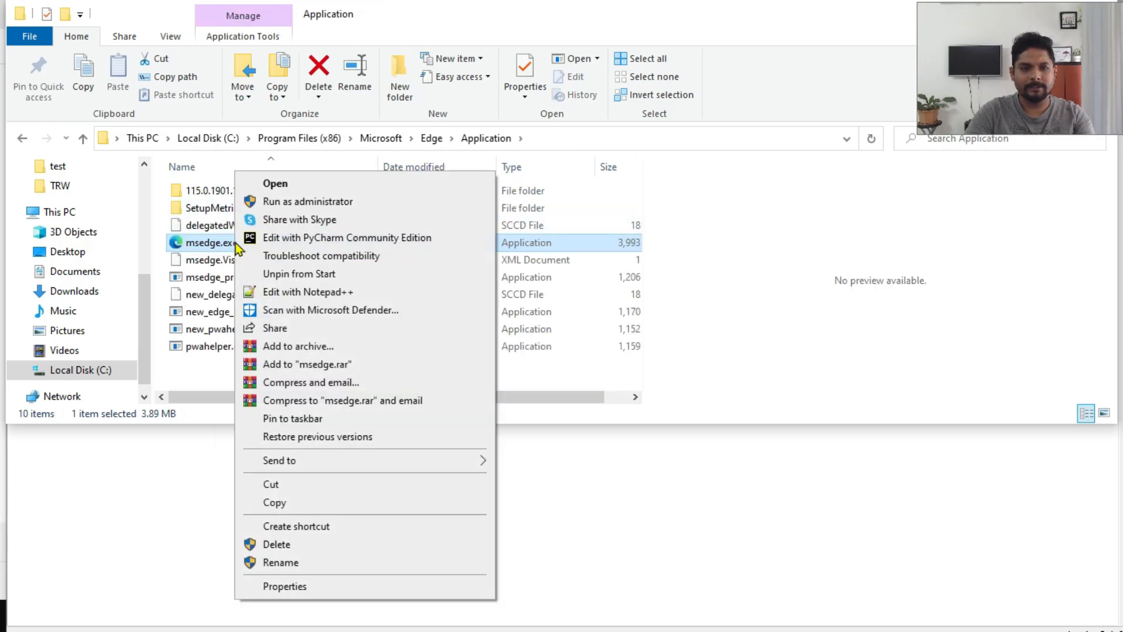
mouse_move(871, 281)
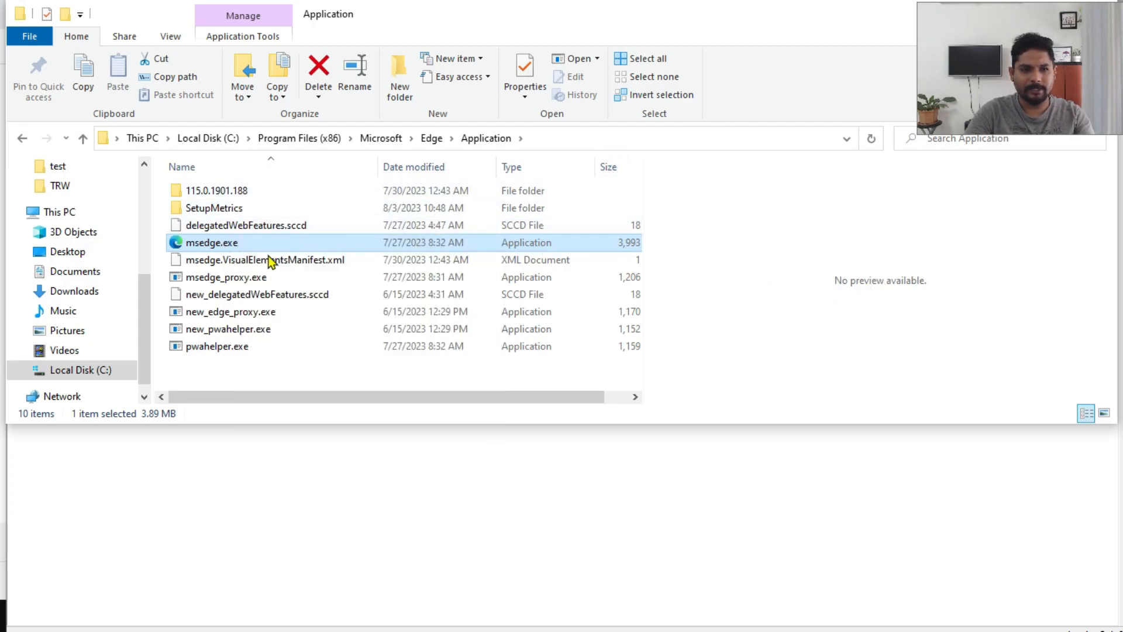
right_click(210, 242)
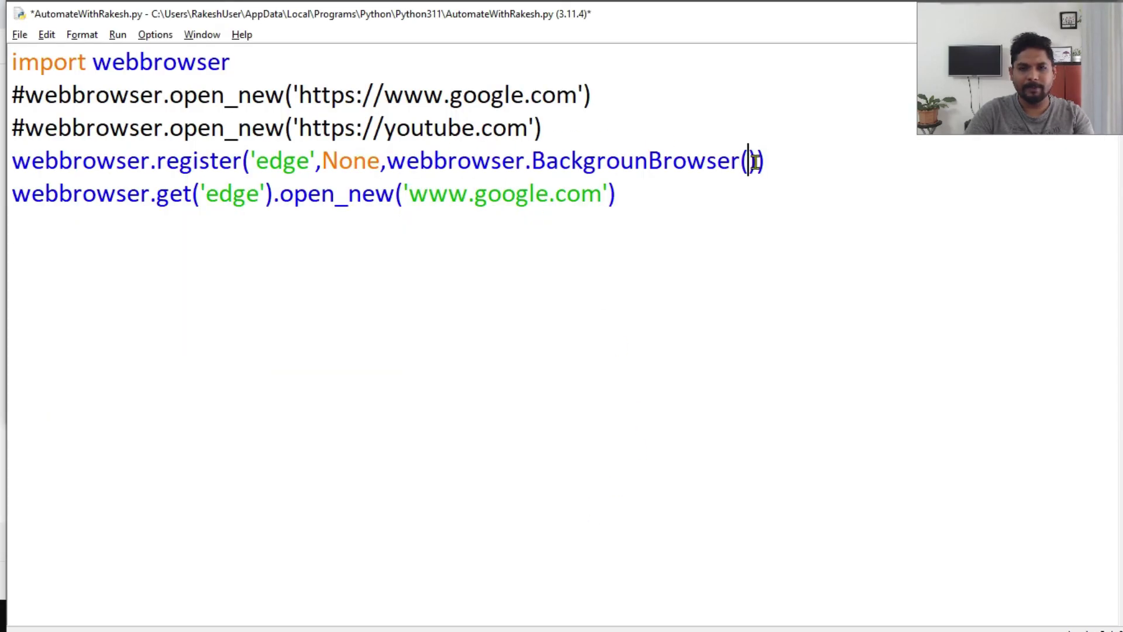
Step: Pass the msedge.exe full path to BackgroundBrowser, fixing the name typo, and save
text("C:\Program Files (x86)\Microsoft\Edge\Application\msedge.exe")
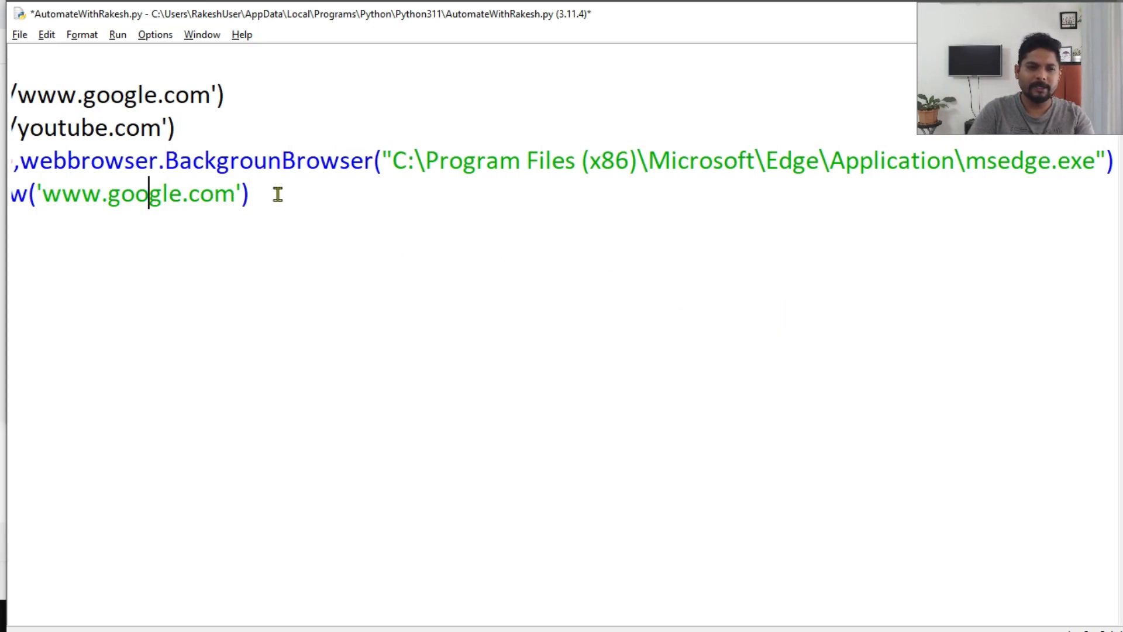
scroll(left, 3)
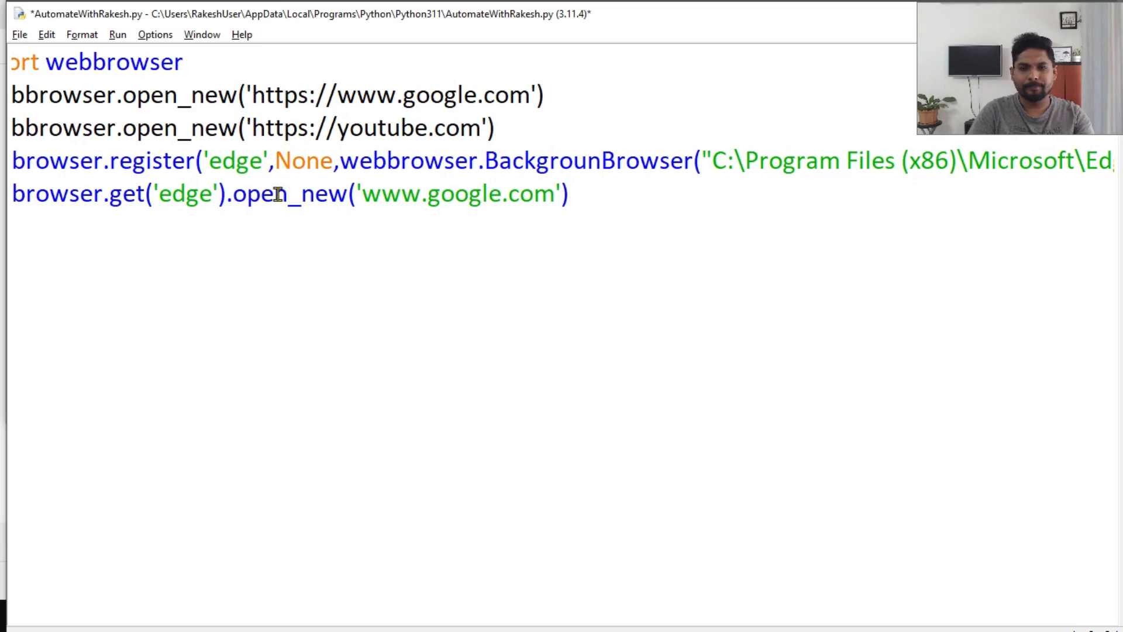
scroll(left, 3)
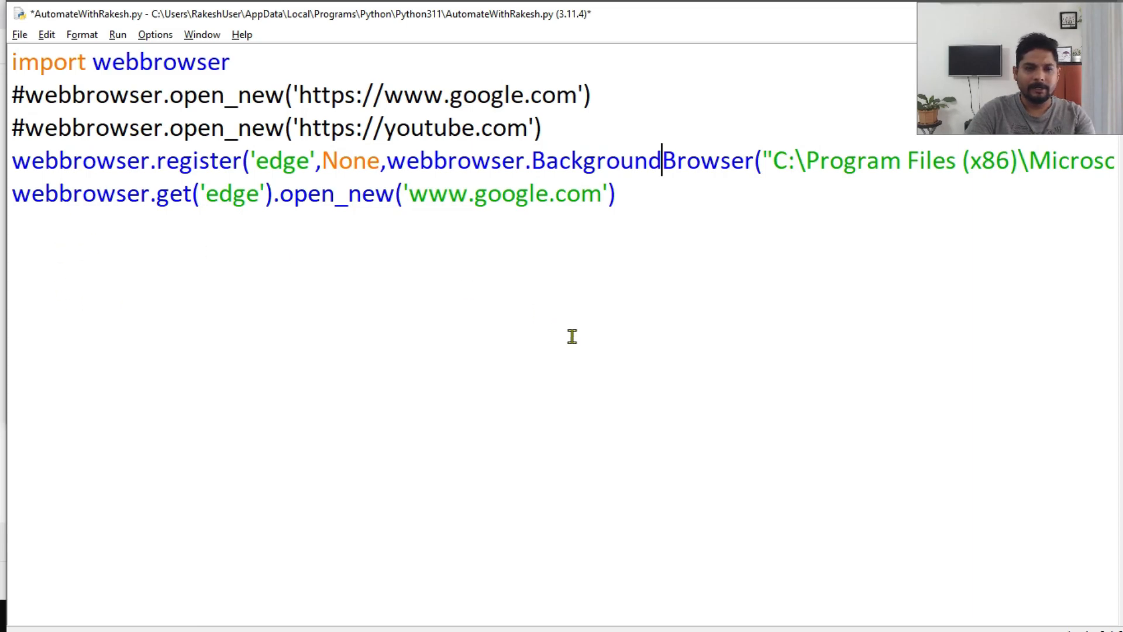
double_click(283, 159)
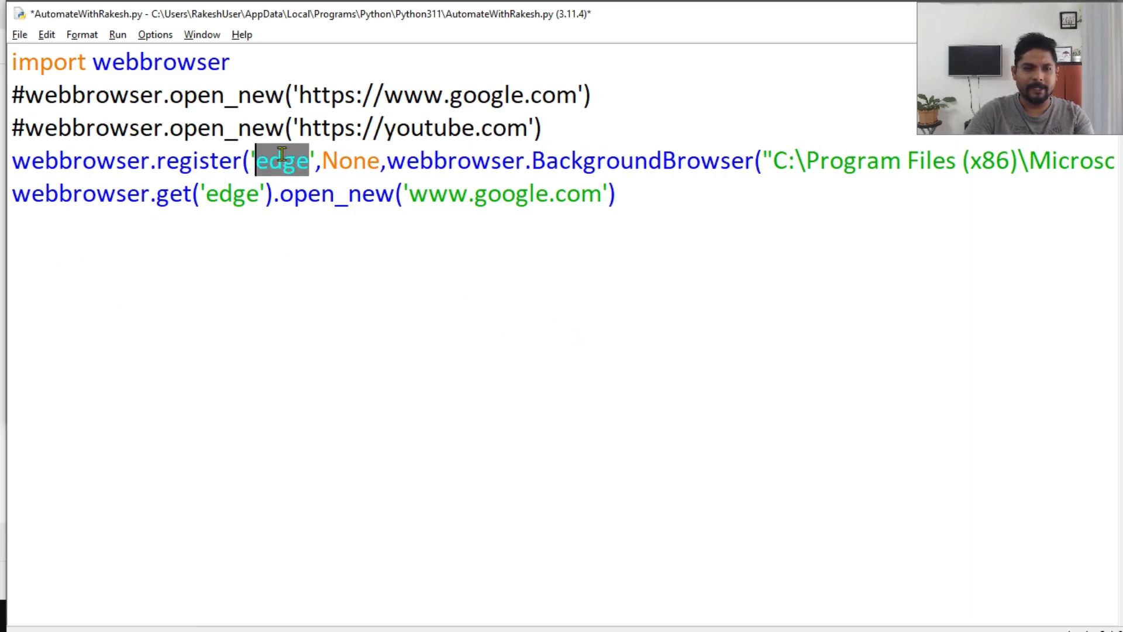
click(621, 327)
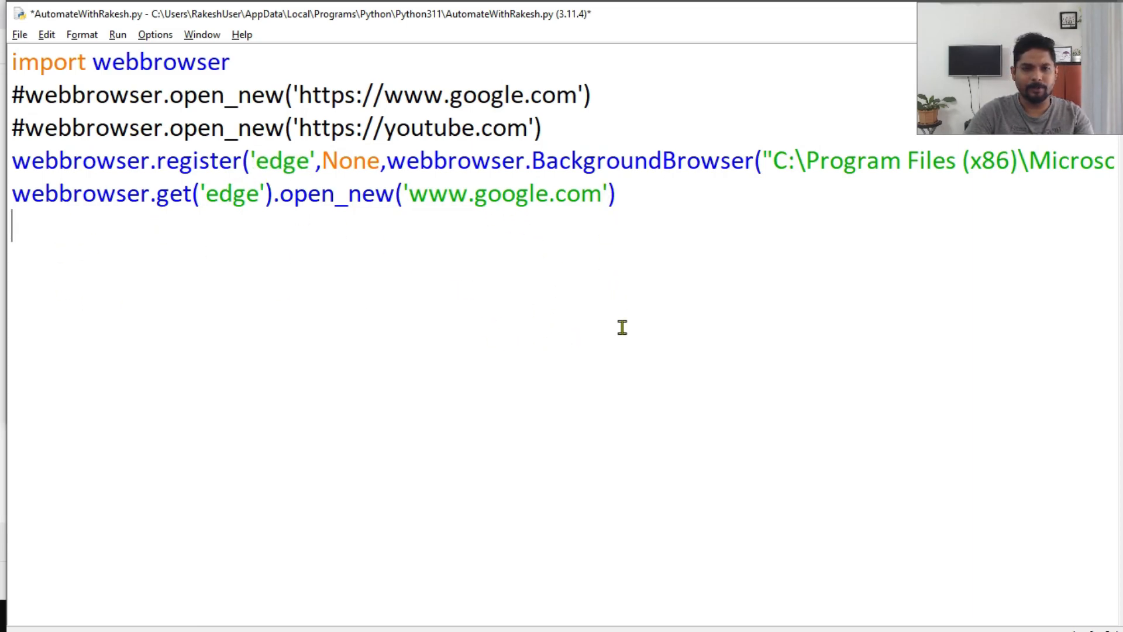
key(ctrl+s)
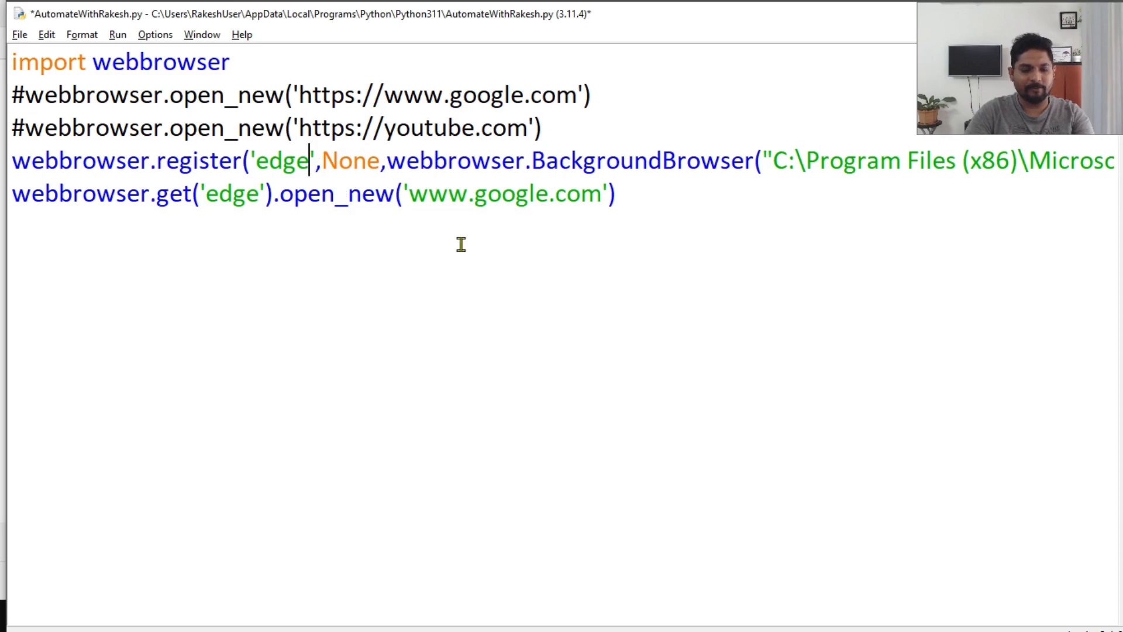
Step: Rename the browser to 'edge123' in register() and get(), and place the cursor for the duplicate
text(1)
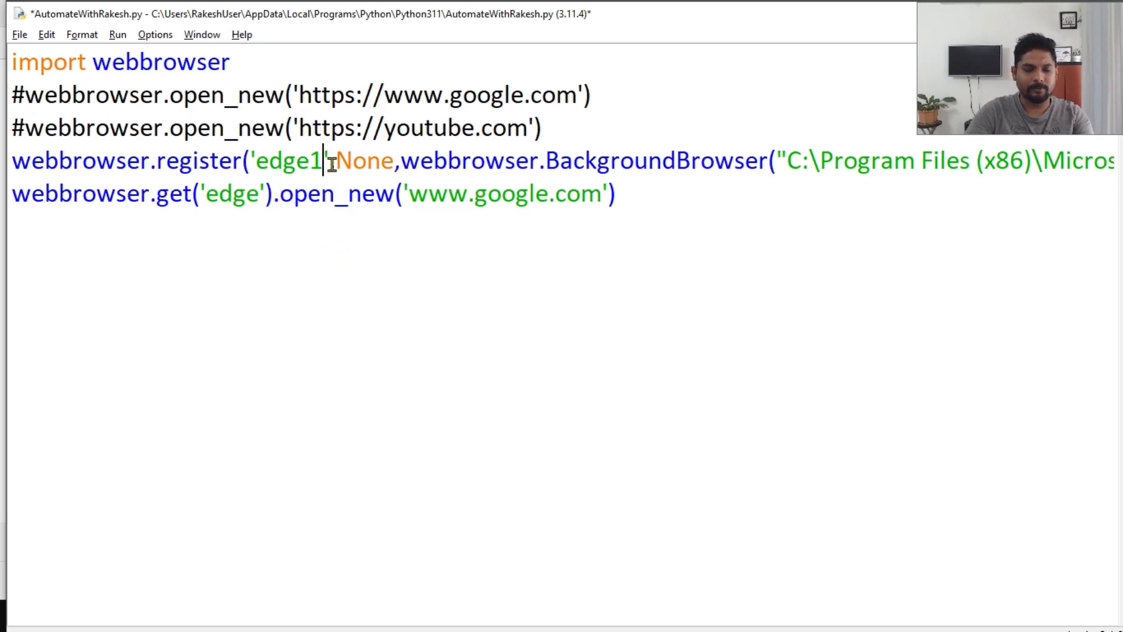
text(23)
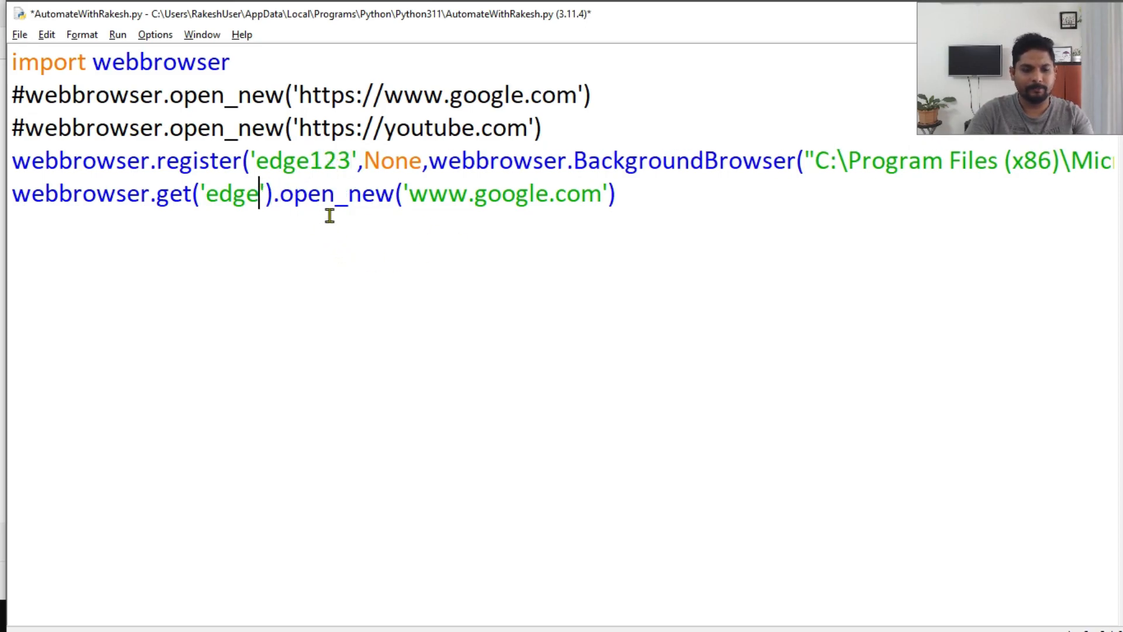
text(123)
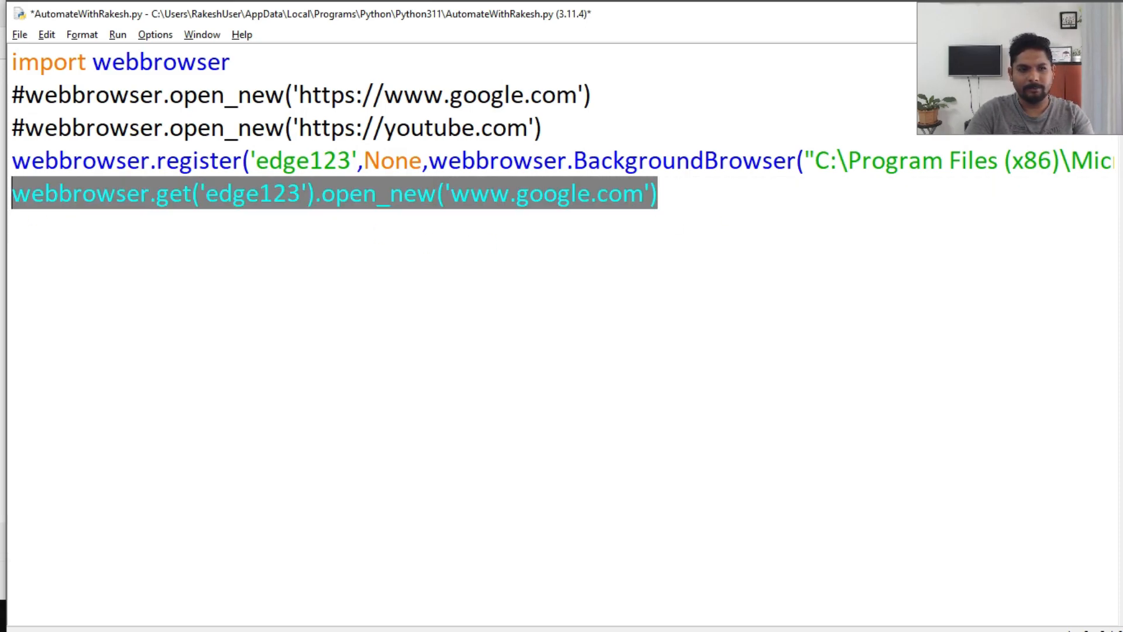
click(673, 193)
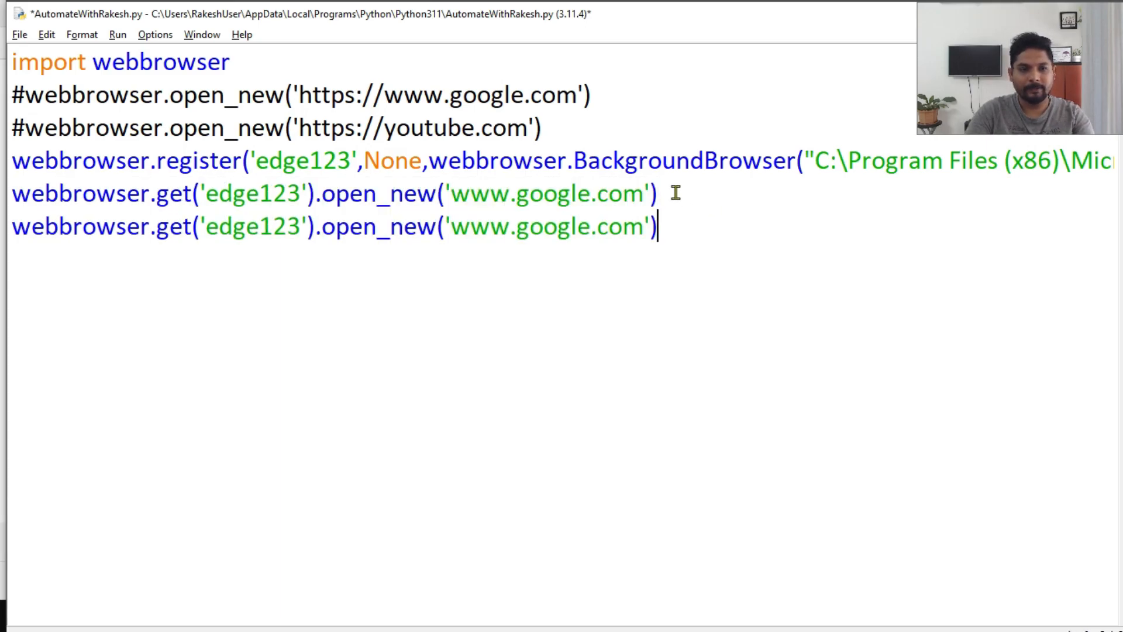
mouse_move(609, 226)
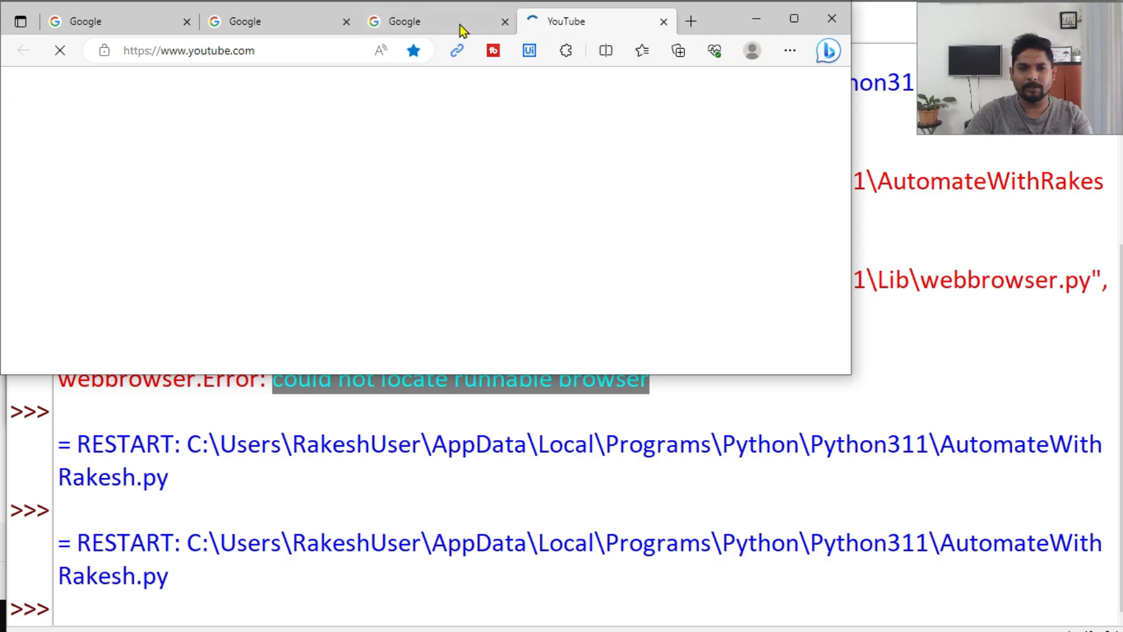
Step: Back in the editor after Edge opens Google and YouTube, highlight the webbrowser module name
click(403, 21)
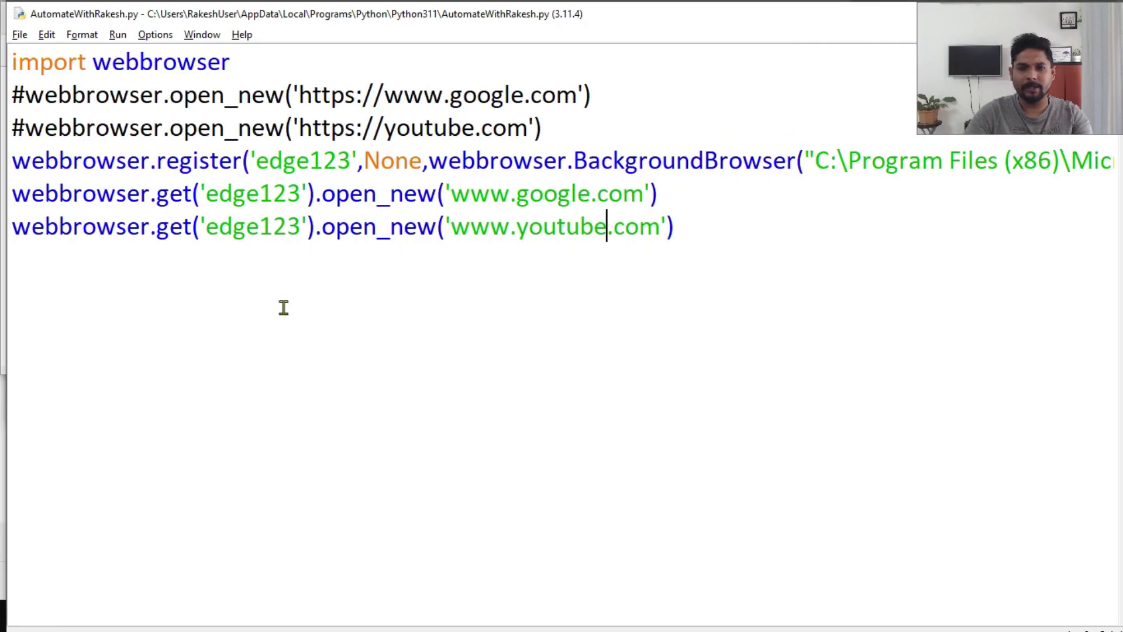
double_click(161, 61)
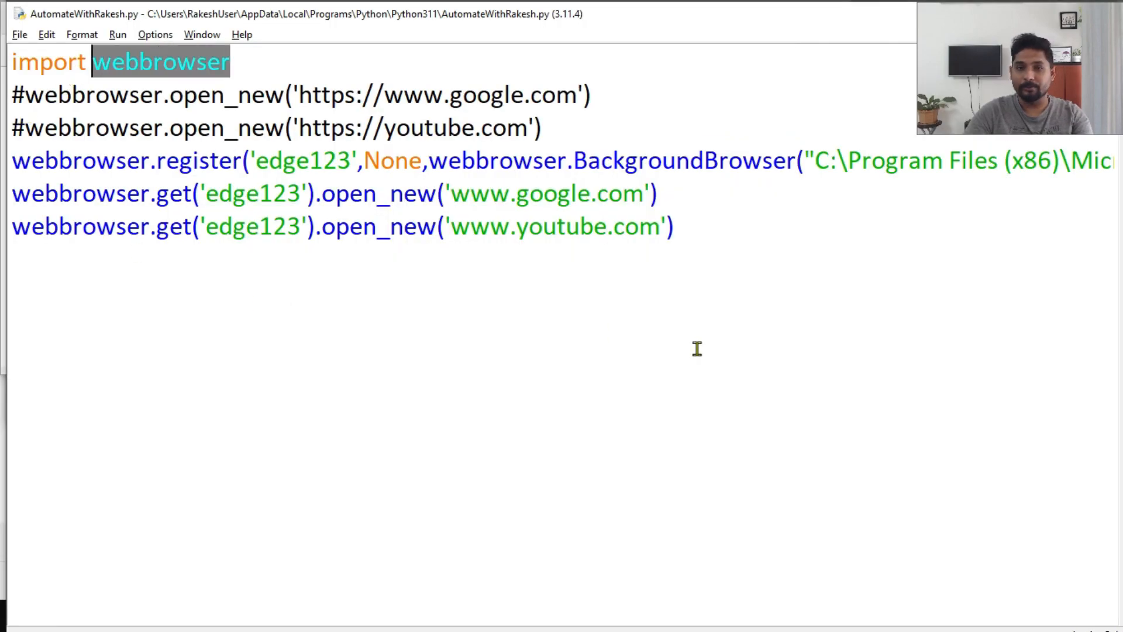
mouse_move(721, 332)
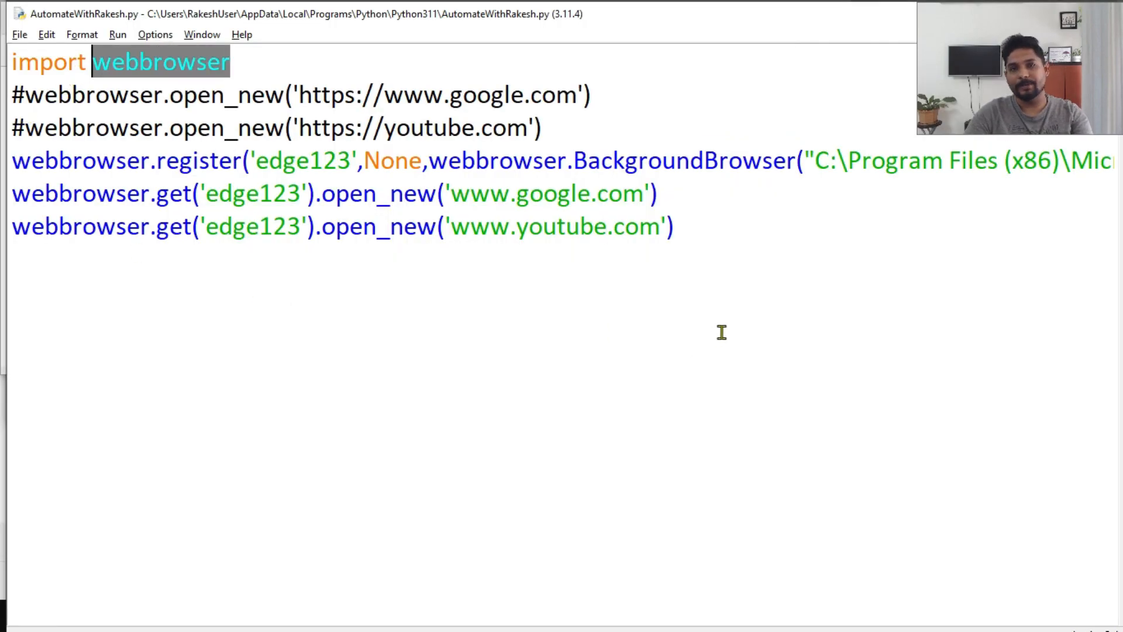
mouse_move(741, 319)
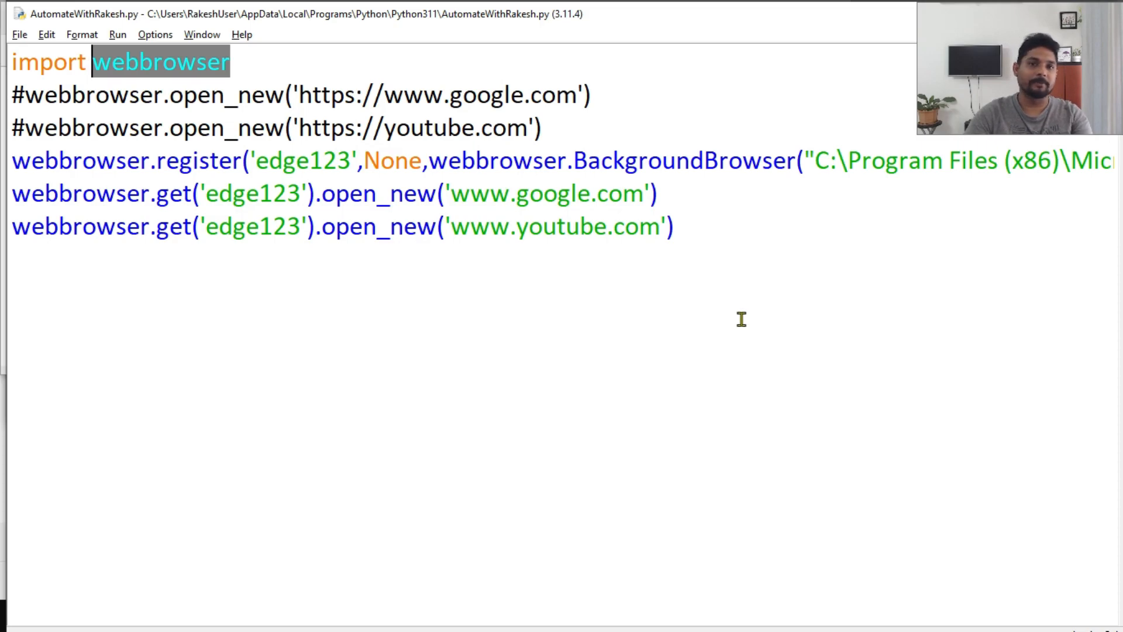
mouse_move(778, 308)
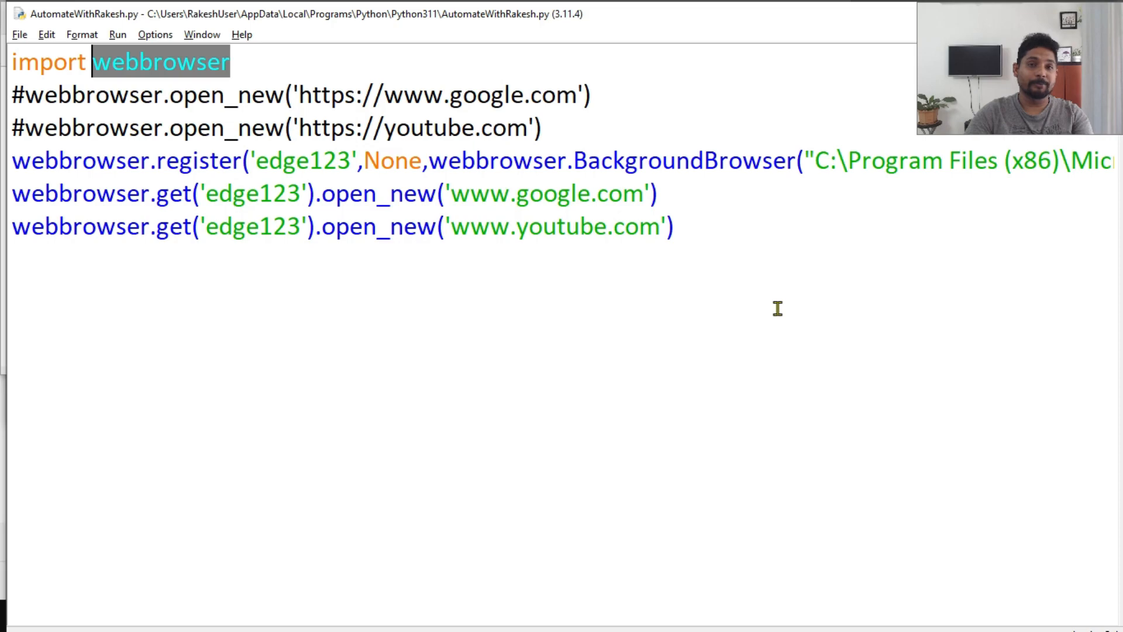